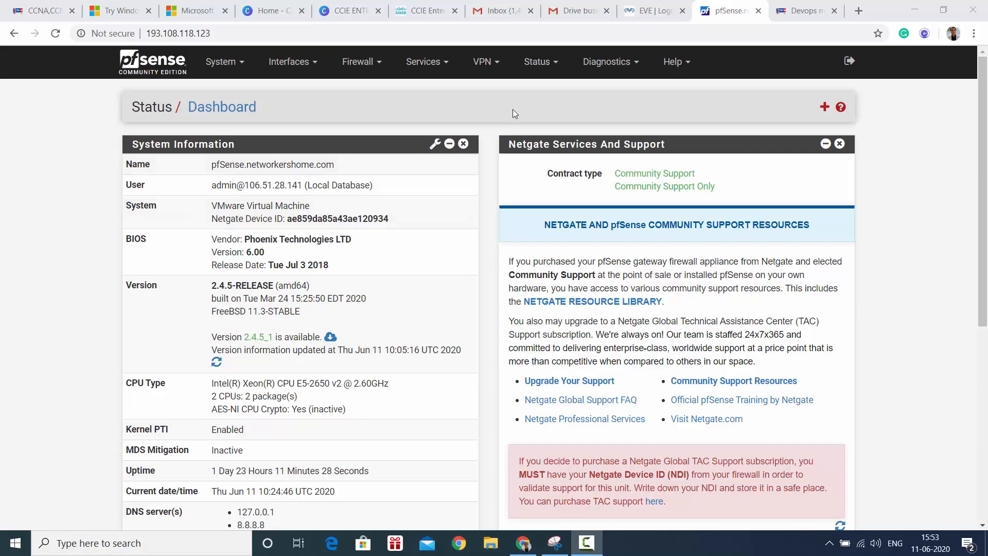
# - Review the dashboard, then go to System > Routing to list GW_WAN as the default IPv4 gateway
pyautogui.scroll(-3)
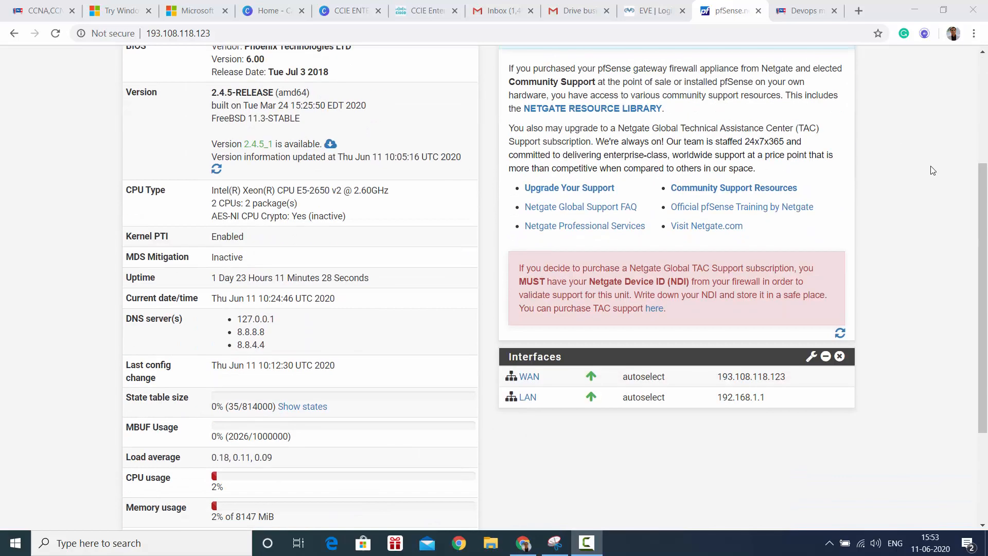
pyautogui.scroll(3)
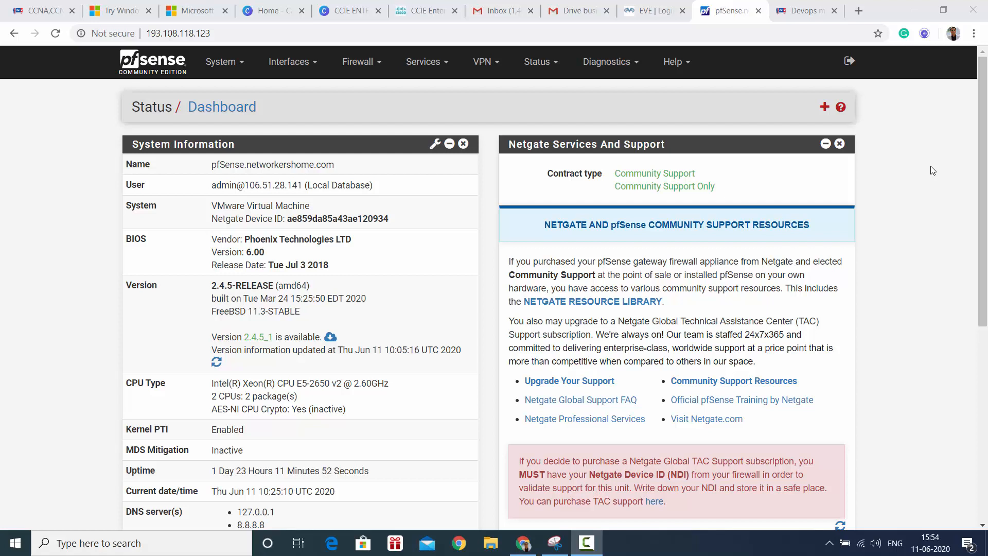
pyautogui.moveTo(472, 119)
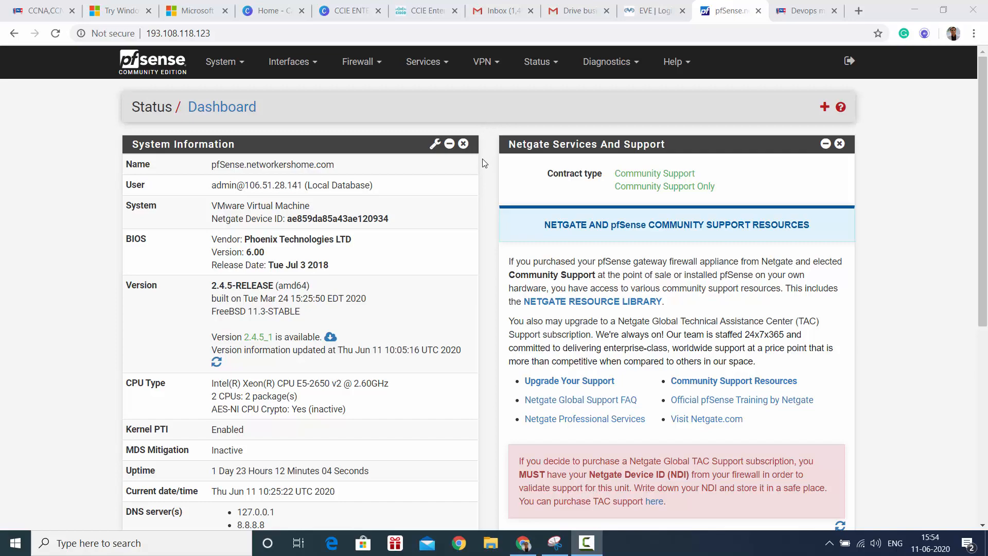
pyautogui.scroll(-3)
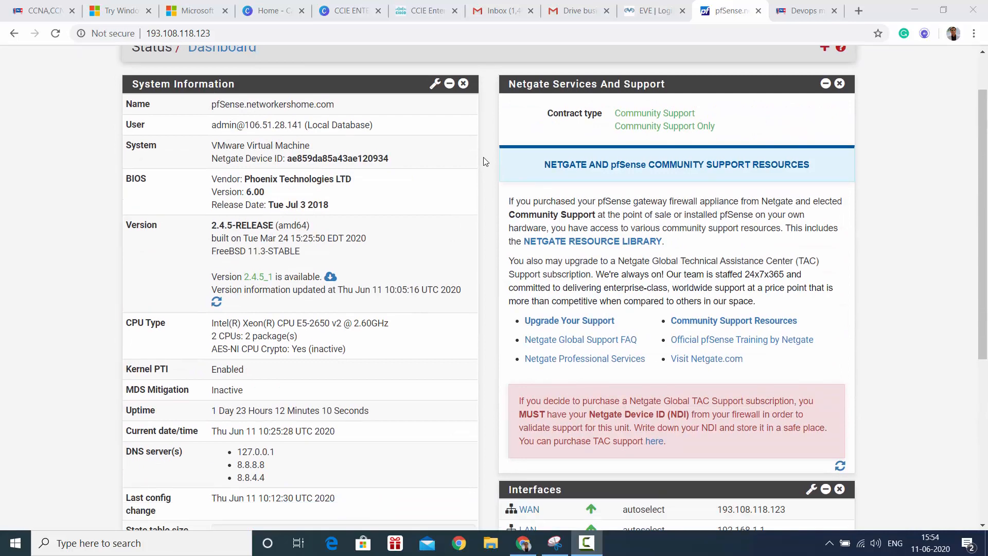
pyautogui.scroll(3)
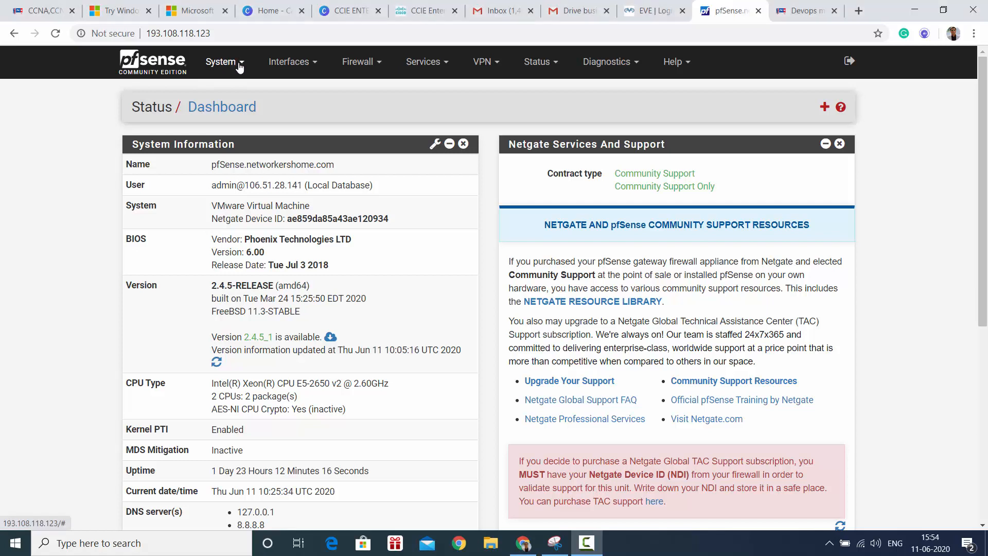
pyautogui.click(221, 62)
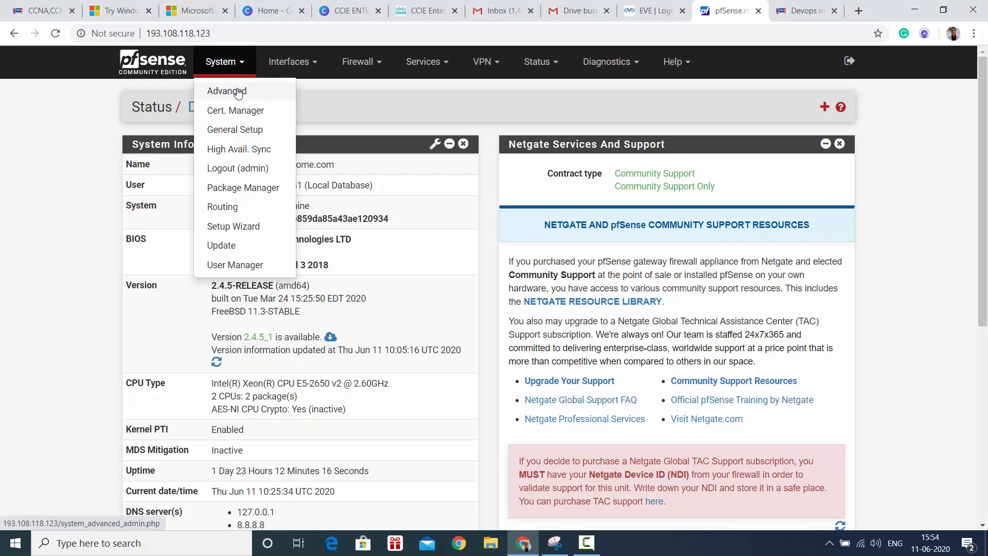
pyautogui.moveTo(235, 110)
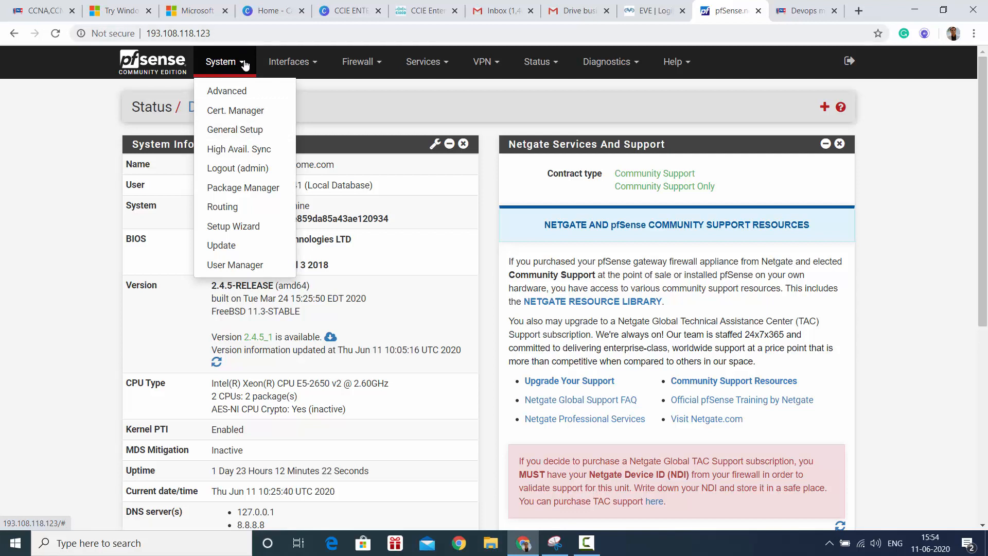
pyautogui.moveTo(491, 70)
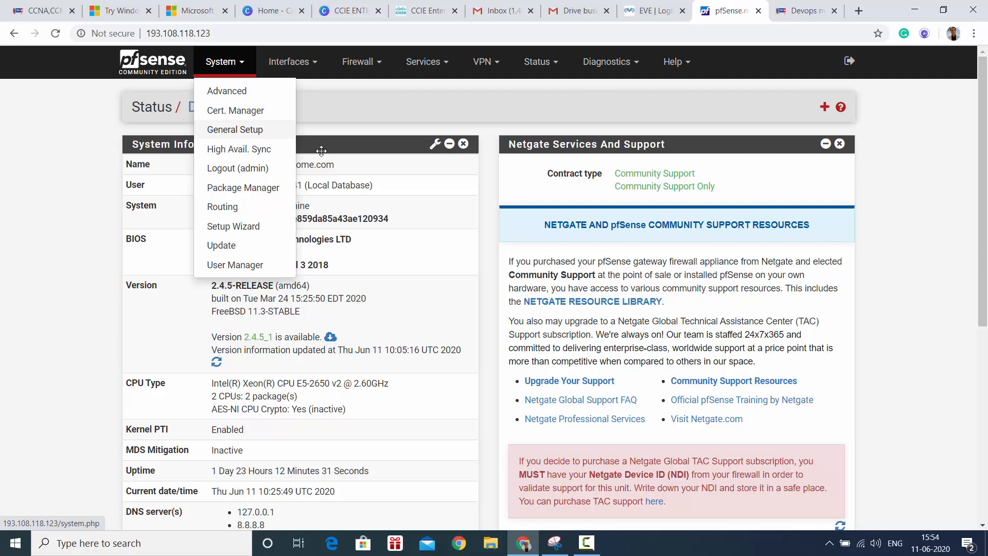
pyautogui.moveTo(242, 188)
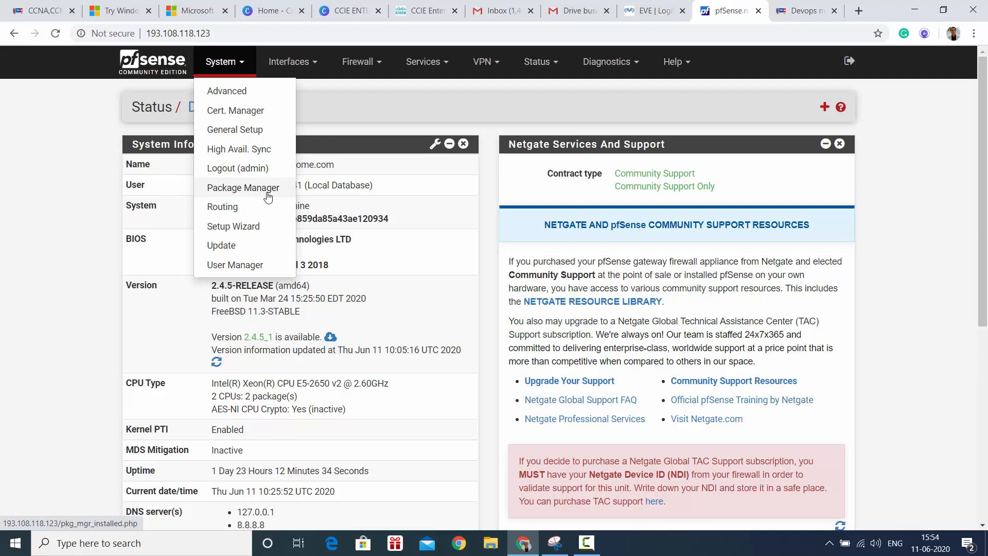
pyautogui.click(222, 207)
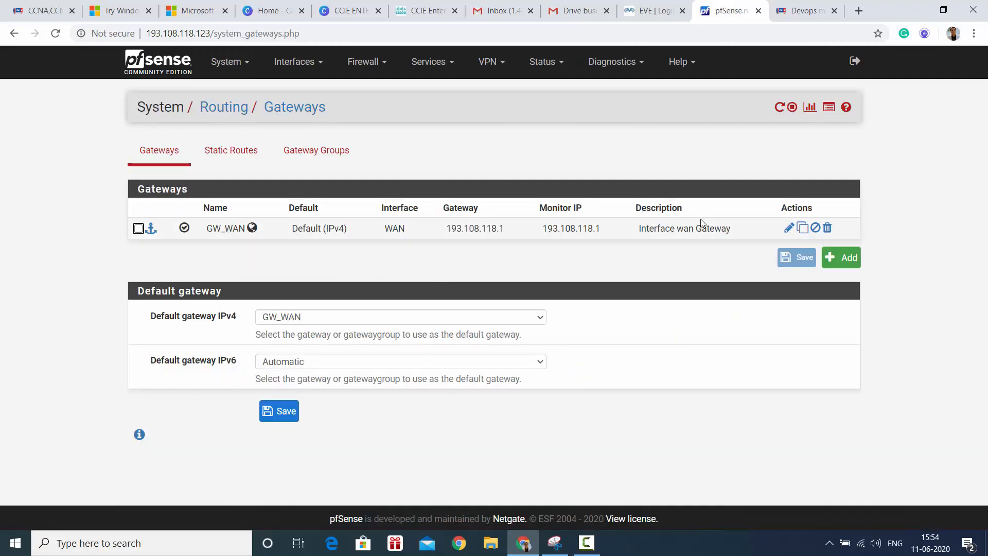
# - Start a new static route, then launch the System Setup Wizard
pyautogui.click(230, 150)
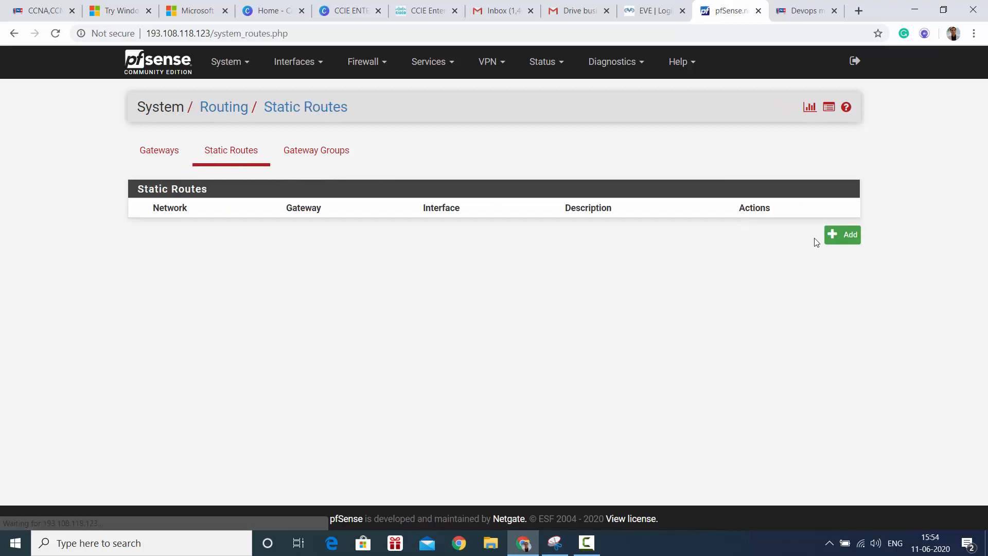
pyautogui.click(842, 235)
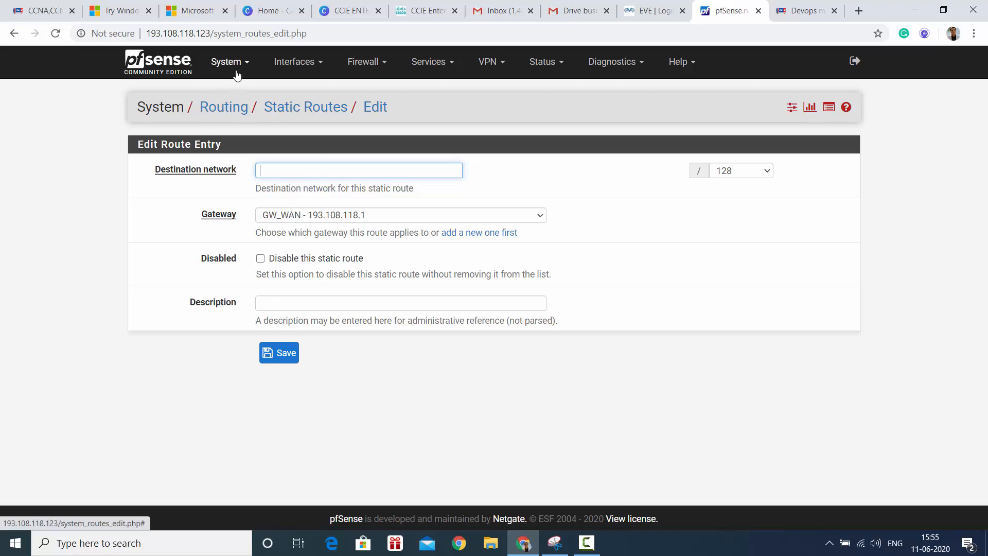
pyautogui.click(226, 61)
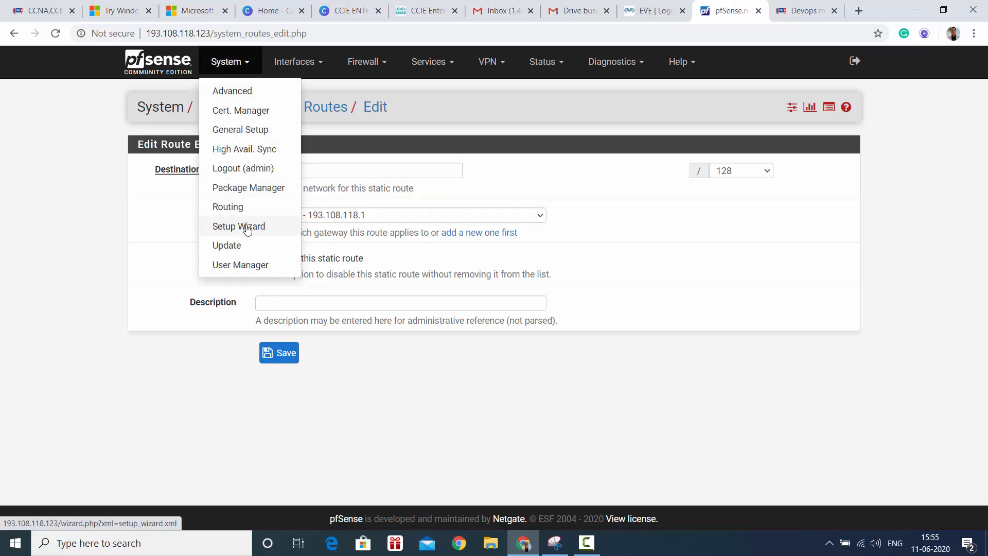
pyautogui.click(239, 226)
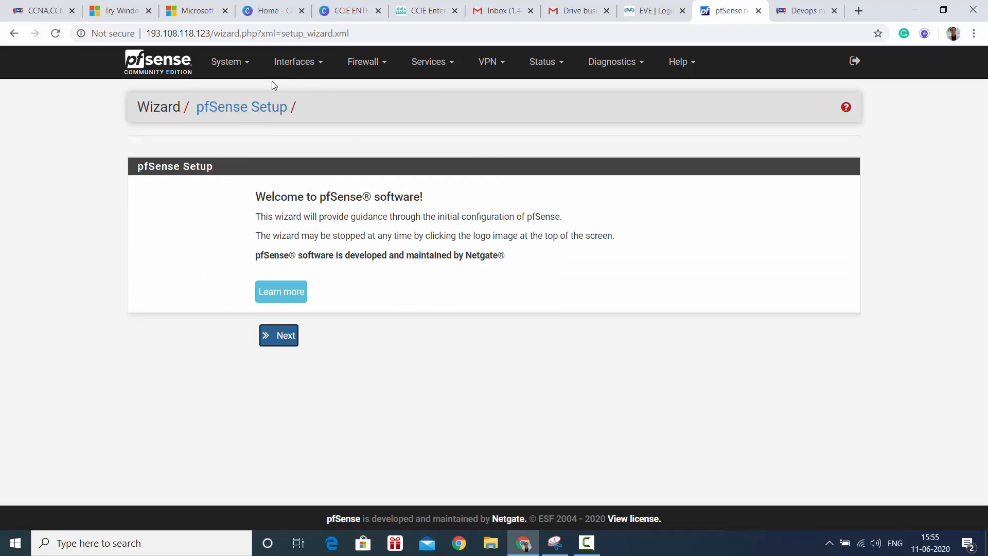
# - Go to System Update, comparing base 2.4.5 with the available 2.4.5_1
pyautogui.click(226, 62)
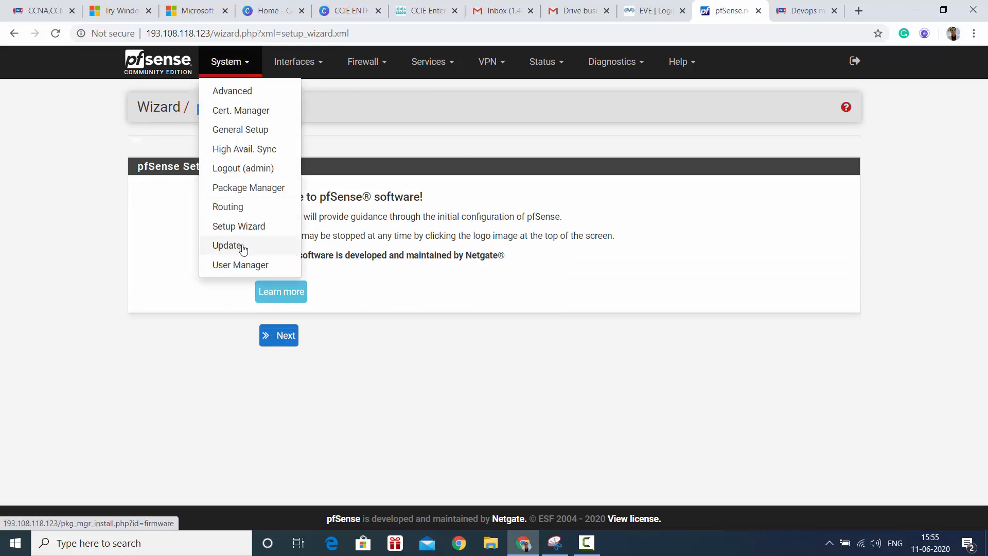
pyautogui.click(228, 245)
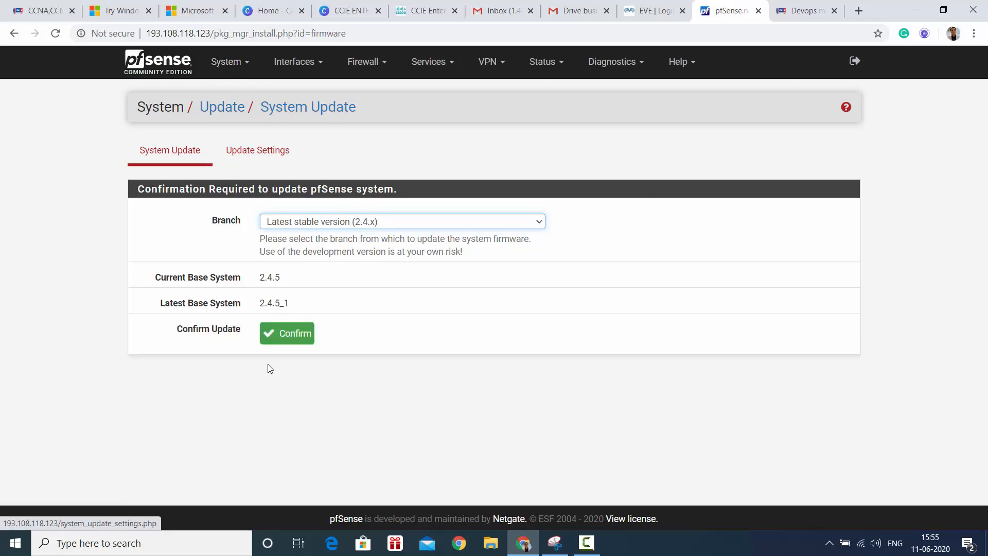
pyautogui.click(226, 61)
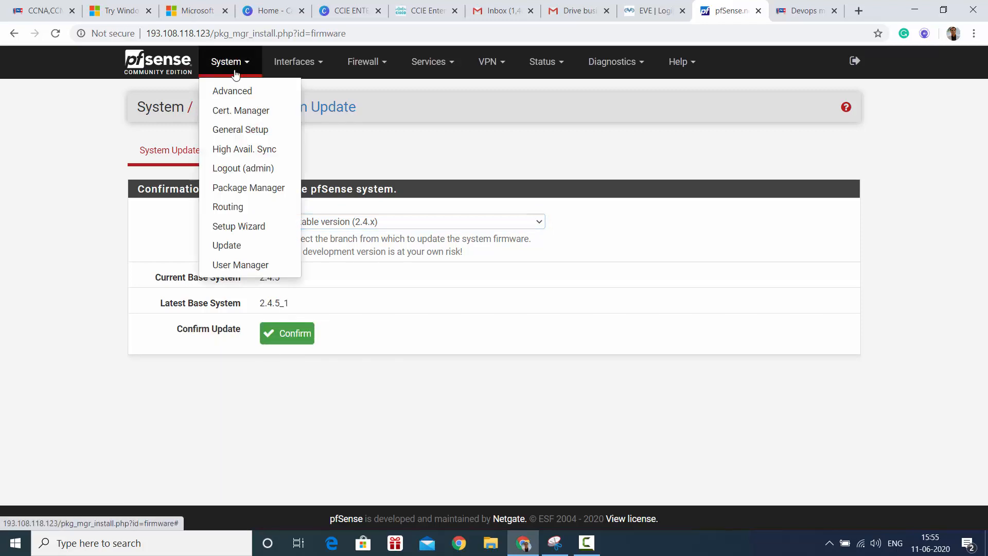
# - Browse the User Manager's groups, settings and authentication servers lists
pyautogui.click(240, 264)
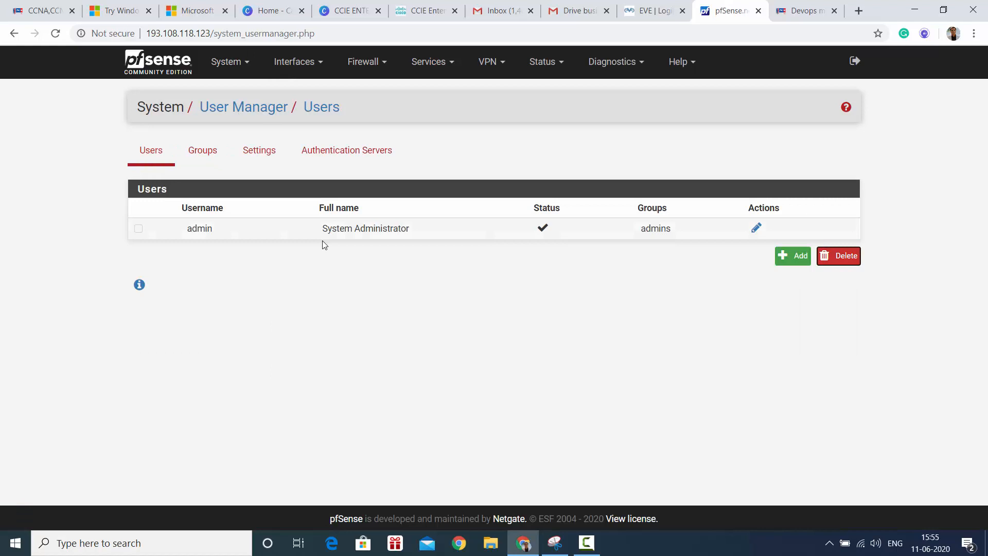
pyautogui.moveTo(624, 234)
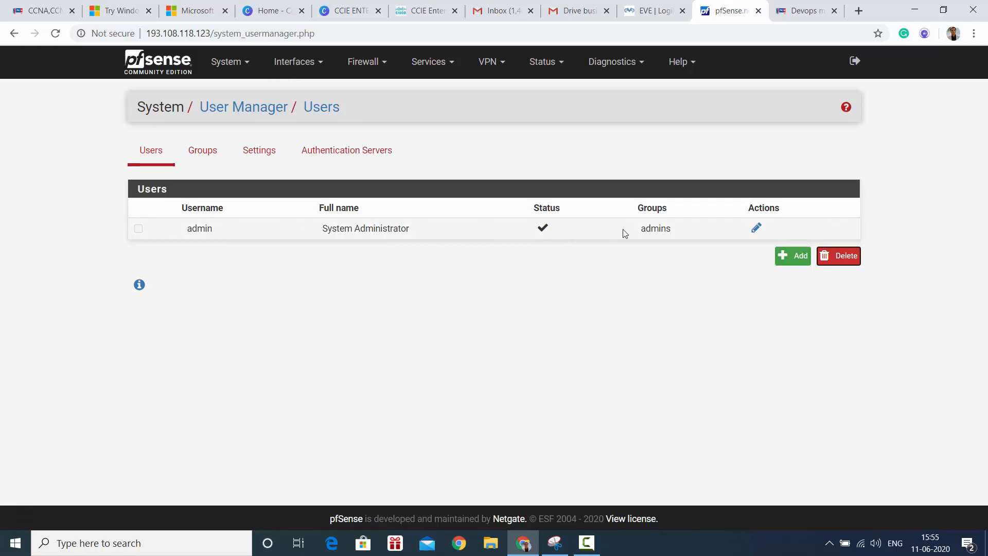
pyautogui.moveTo(750, 235)
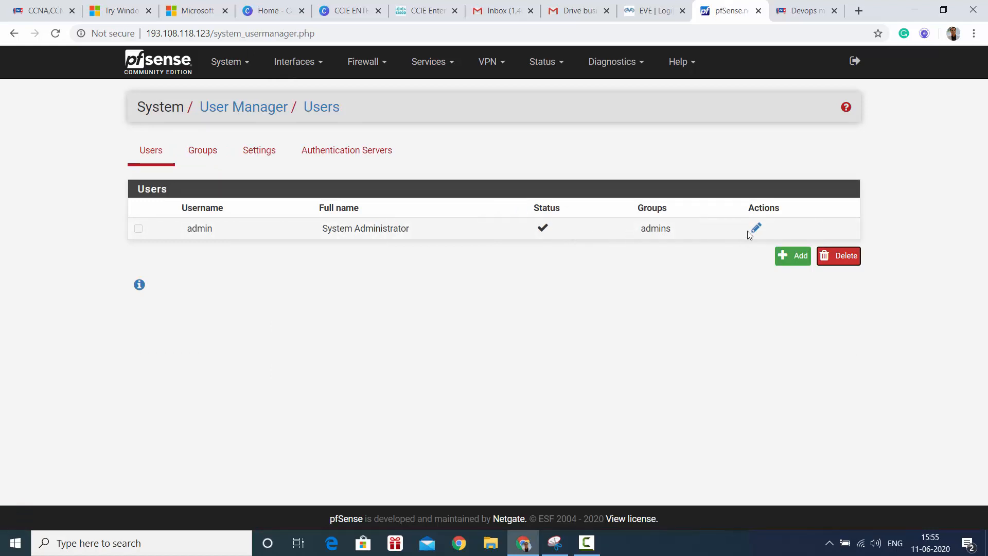
pyautogui.moveTo(389, 214)
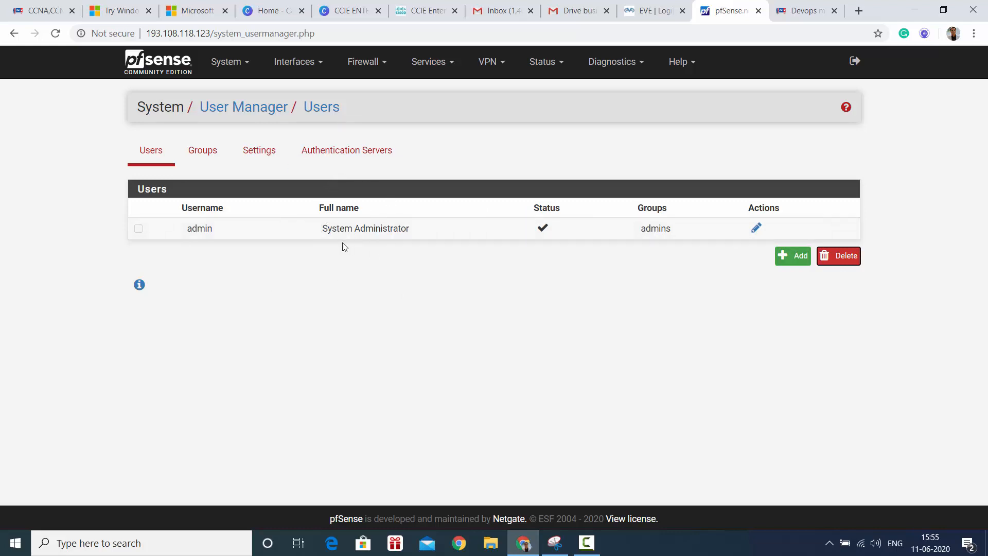
pyautogui.moveTo(202, 150)
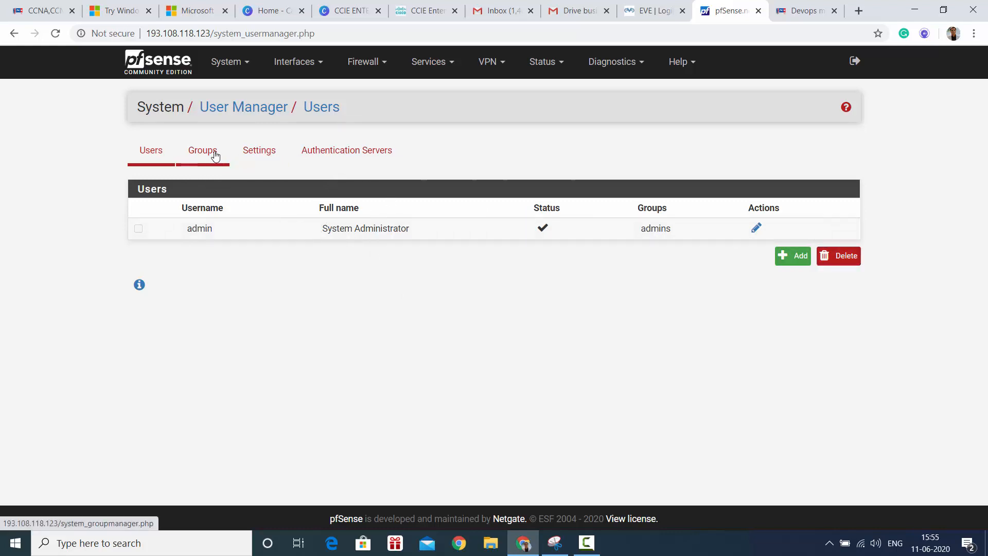
pyautogui.click(202, 149)
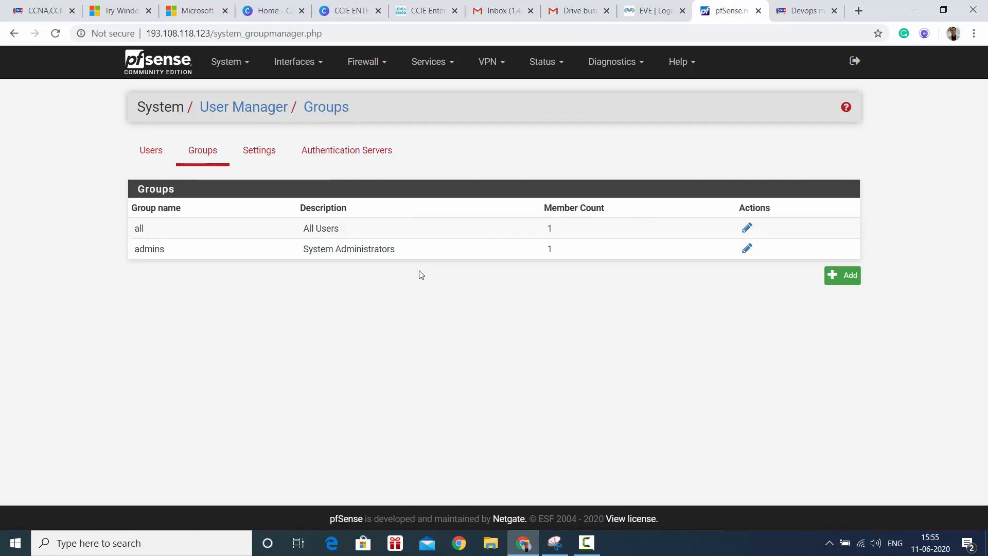
pyautogui.moveTo(259, 150)
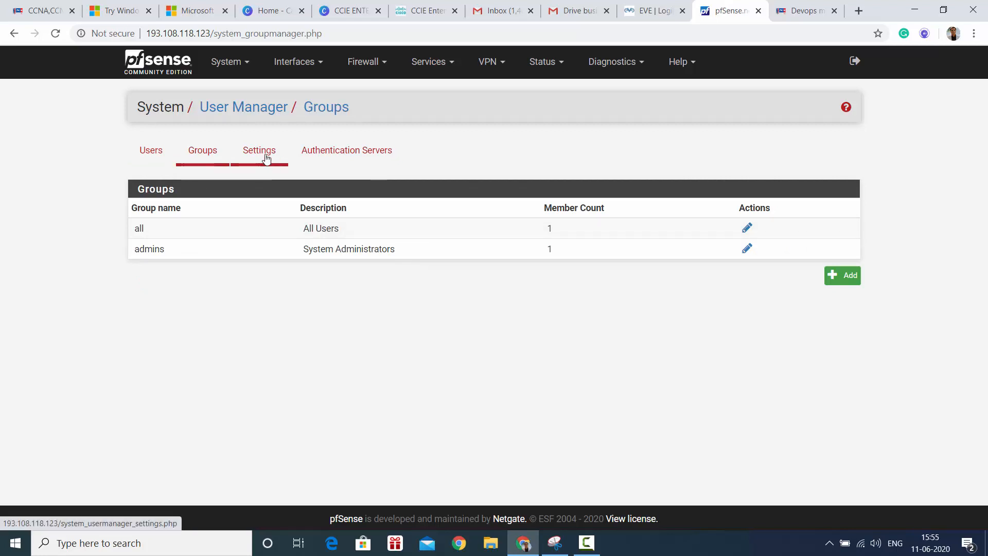
pyautogui.click(259, 149)
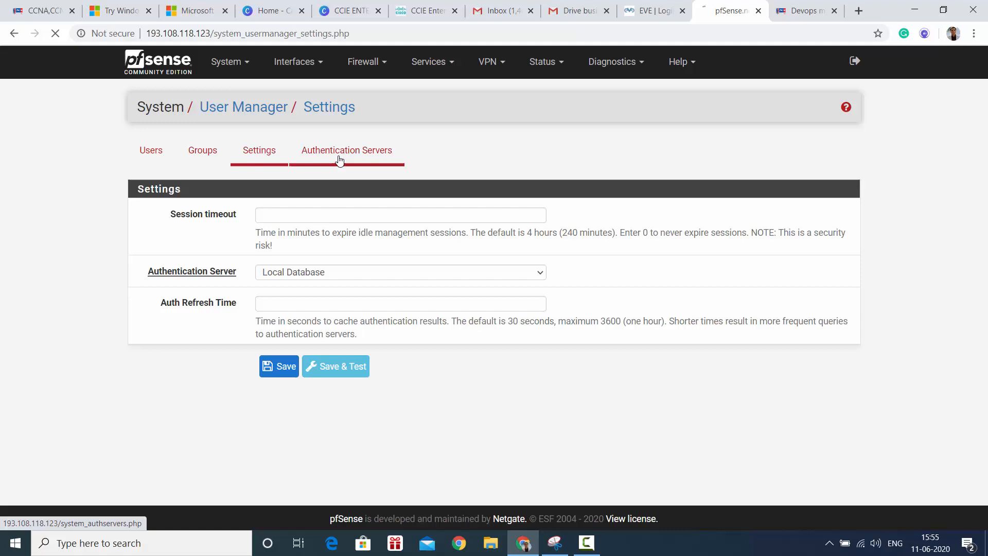
pyautogui.click(345, 150)
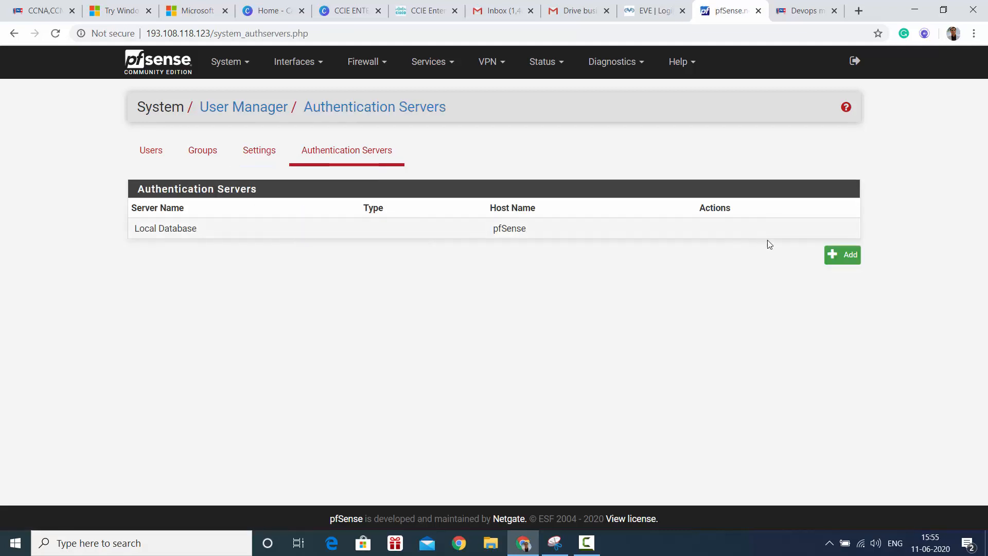
# - Start a new LDAP authentication server (port 389, TCP), then list the interface pages
pyautogui.click(842, 254)
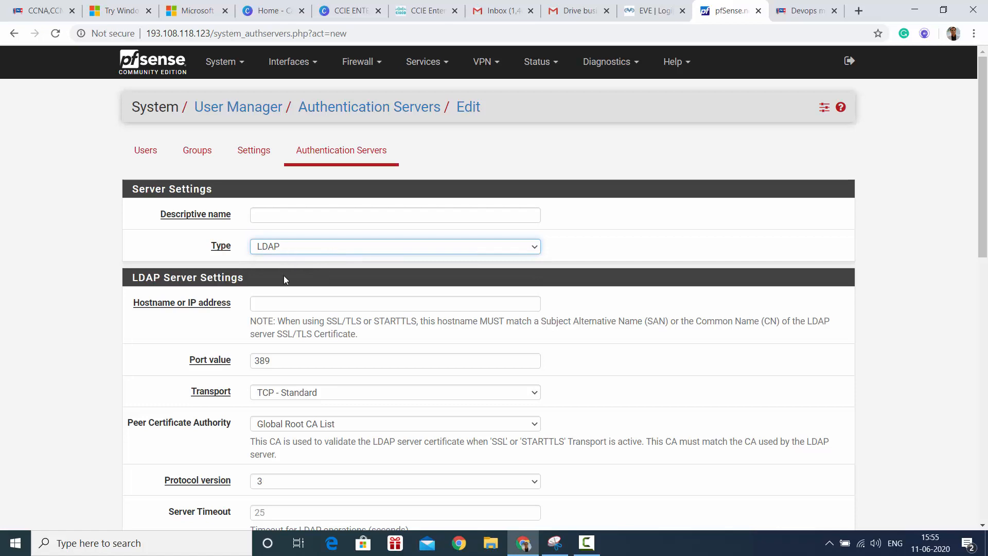
pyautogui.scroll(-3)
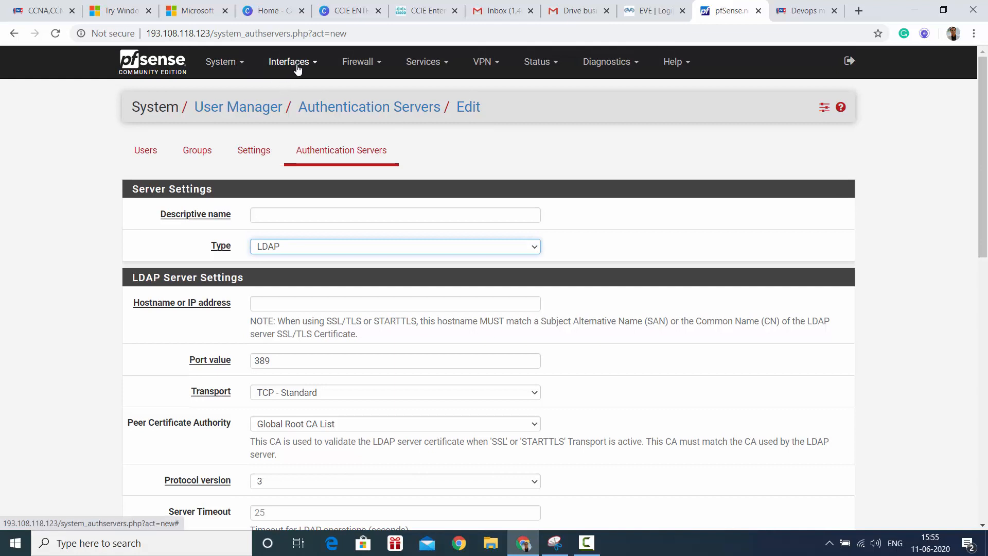
pyautogui.click(288, 61)
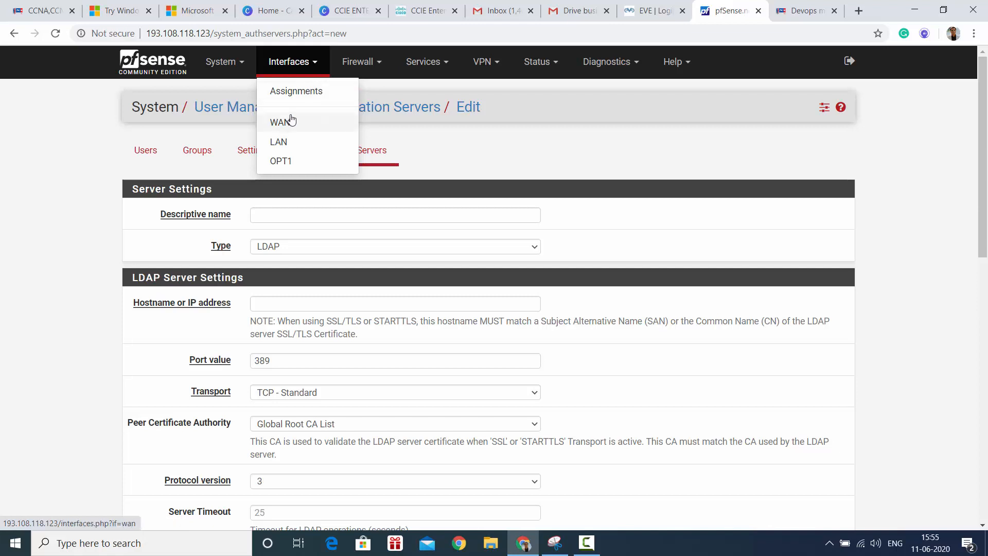
# - Show the interface assignments (WAN, LAN, OPT1), then switch to the SD-WAN site tab
pyautogui.click(296, 90)
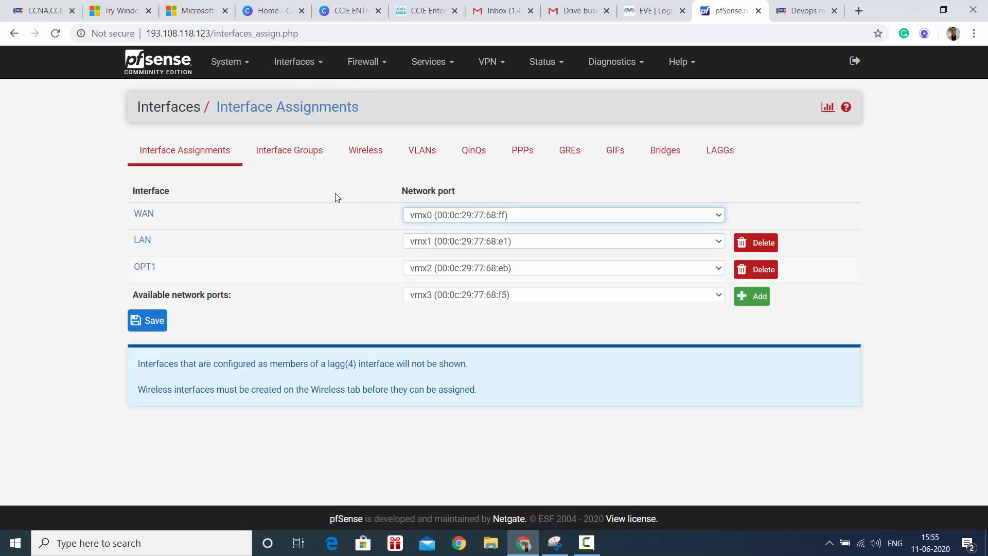
pyautogui.moveTo(351, 298)
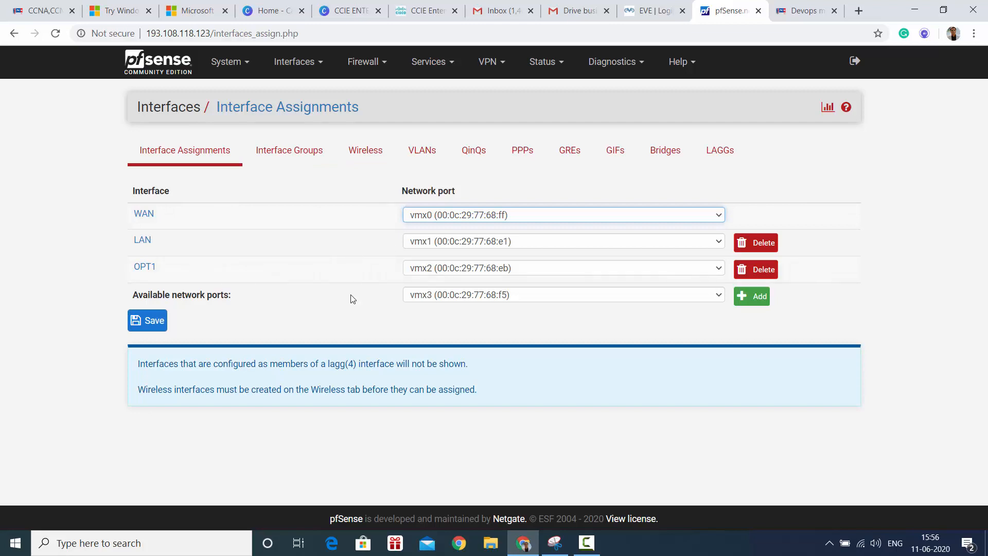
pyautogui.moveTo(339, 255)
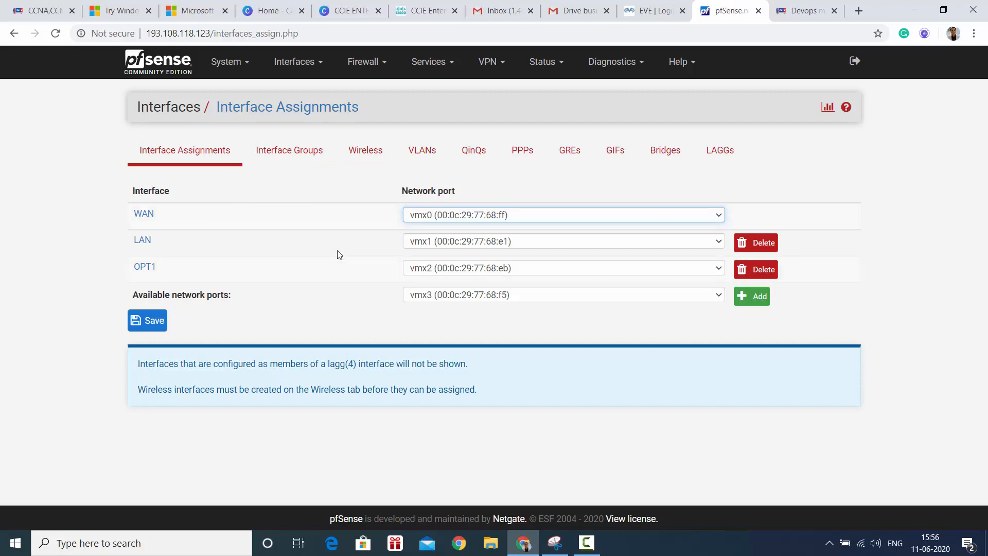
pyautogui.click(800, 10)
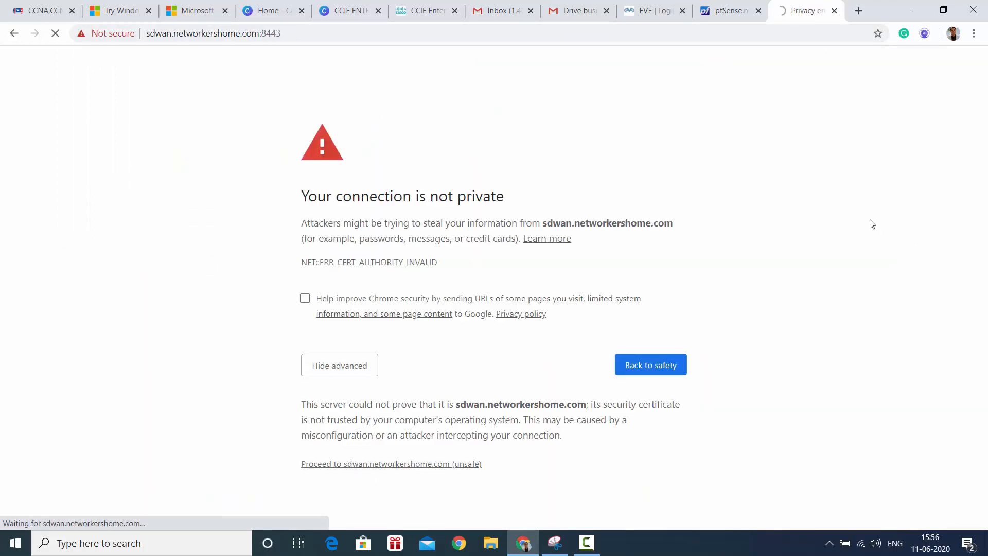
# - Proceed past the certificate warning to the vManage login, then return to pfSense's System menu
pyautogui.click(390, 463)
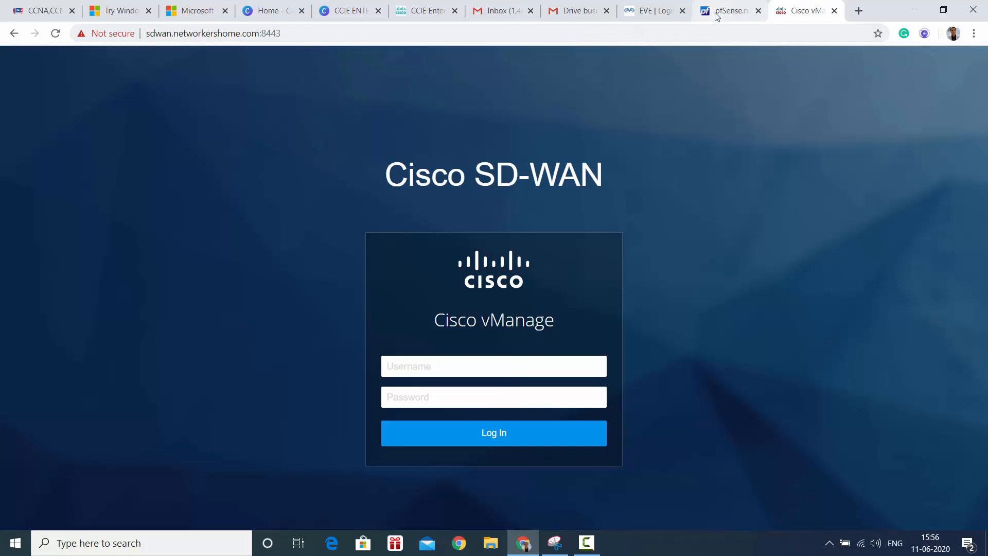
pyautogui.click(727, 11)
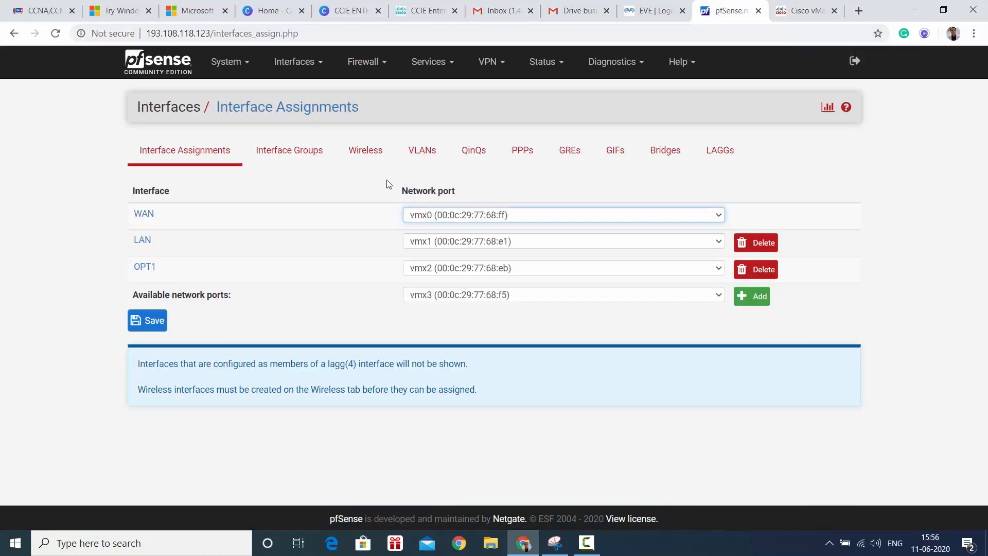
pyautogui.click(226, 61)
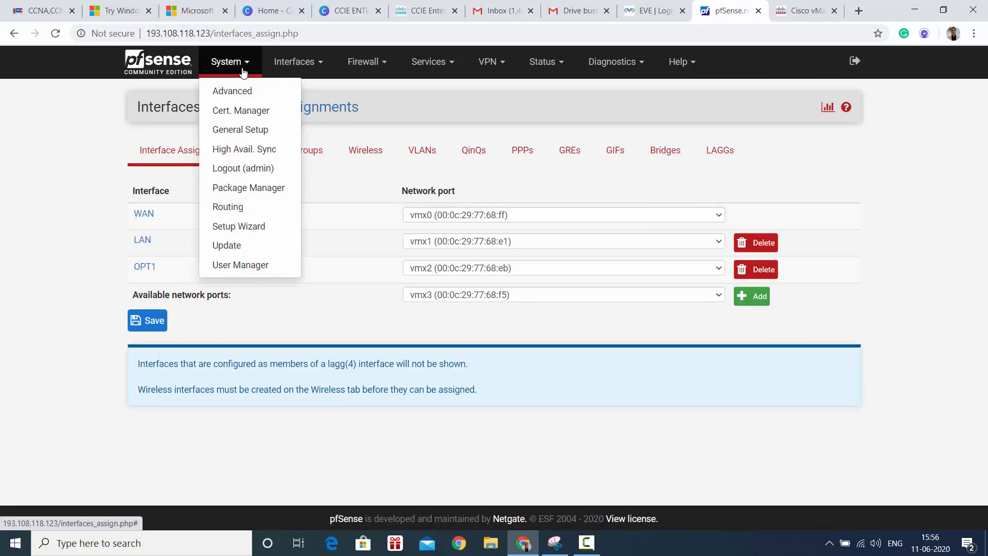
# - Assign the spare vmx3 port as new interface OPT2 and go to its settings
pyautogui.click(294, 61)
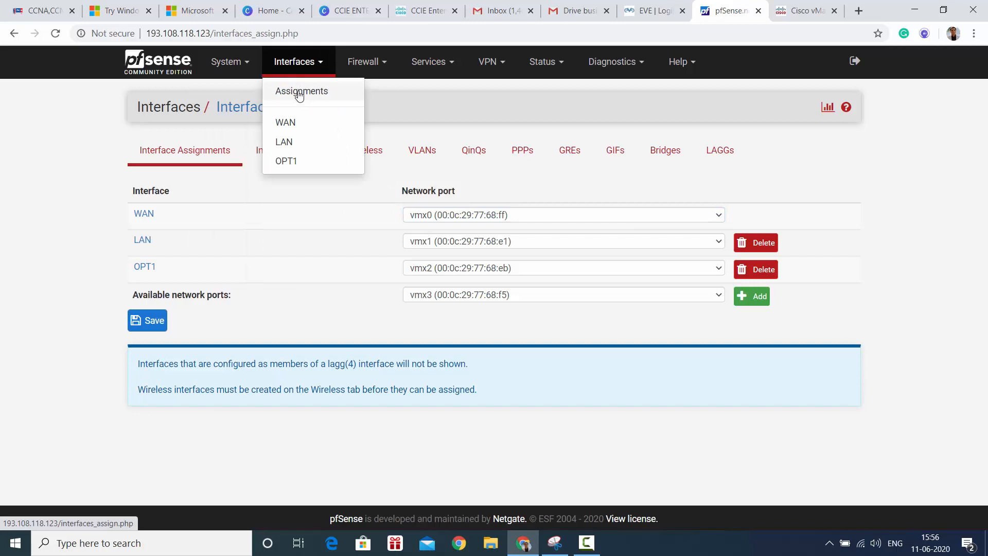
pyautogui.click(301, 90)
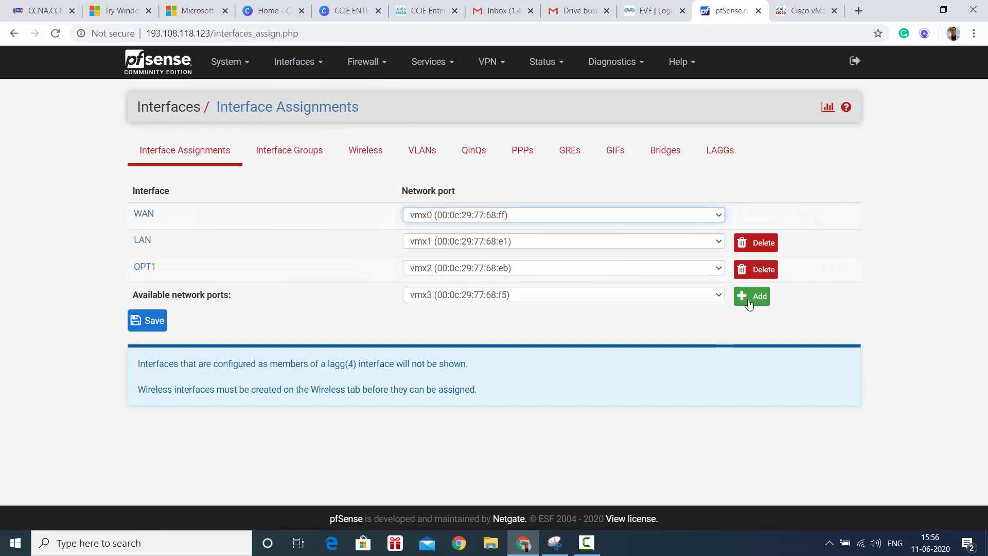
pyautogui.click(751, 296)
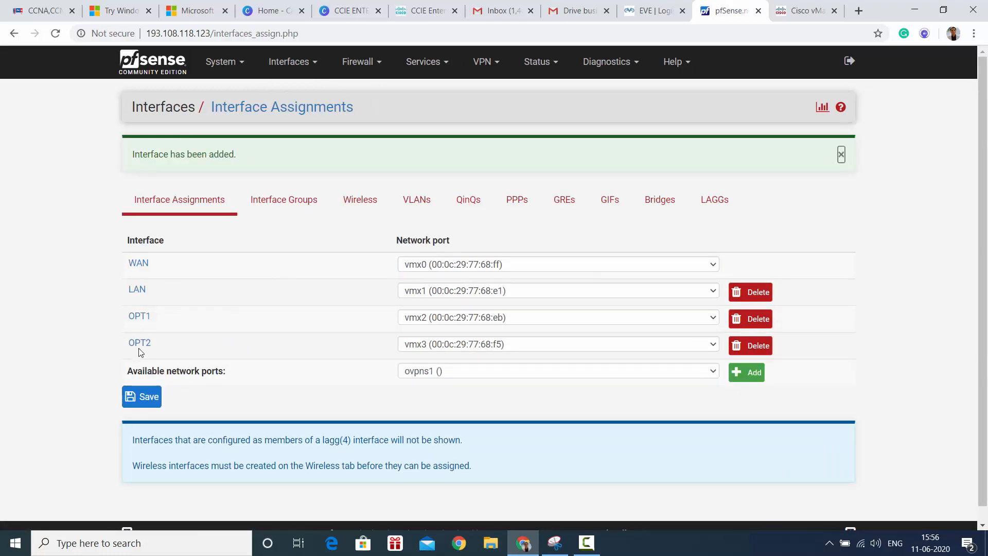
pyautogui.click(139, 342)
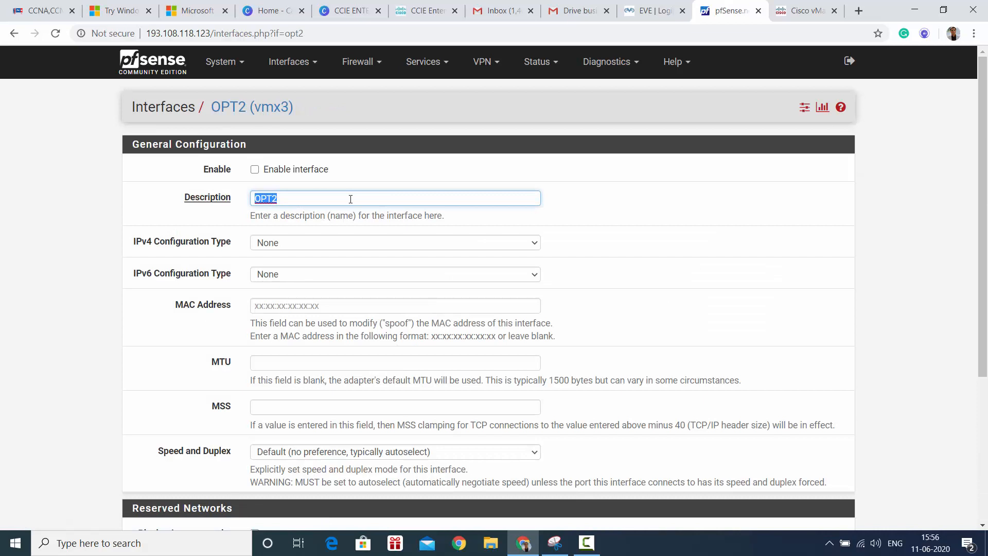
# - Rename OPT2 to DMZ2, save it and apply the changes
pyautogui.write('DMZ2')
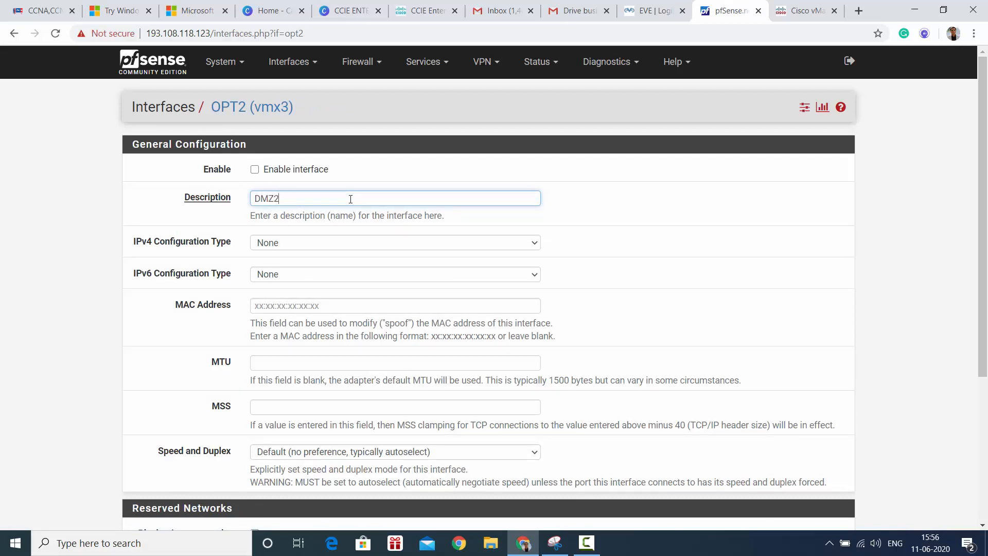
pyautogui.scroll(-3)
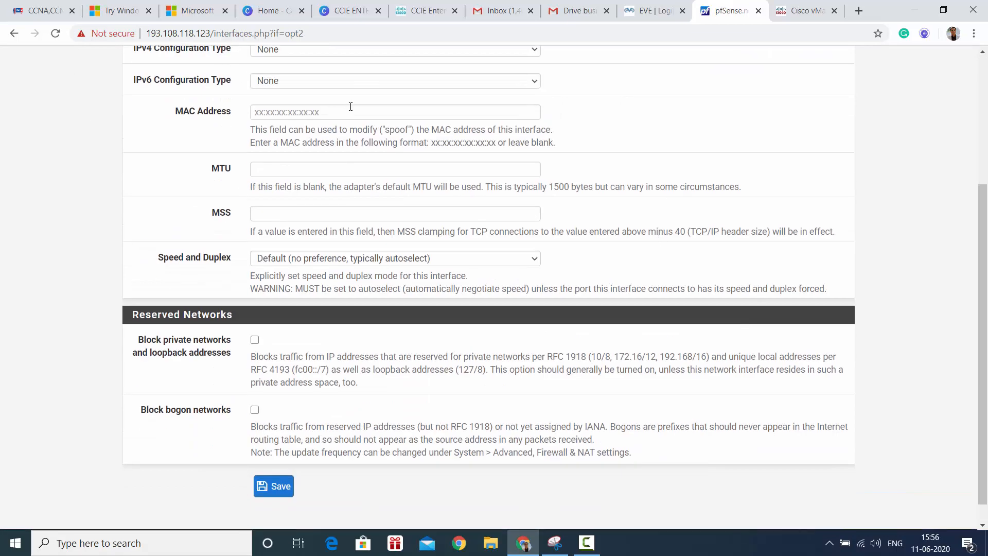
pyautogui.click(273, 486)
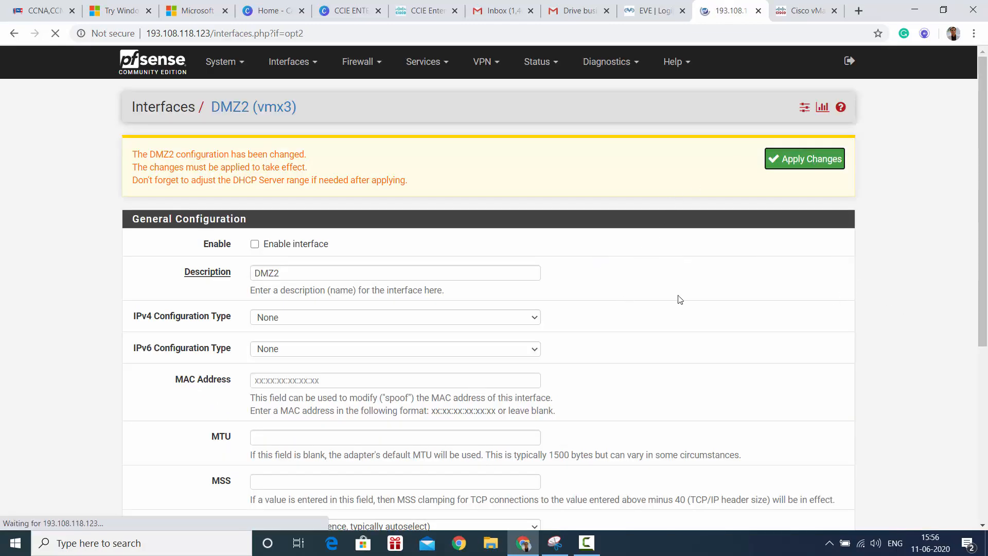
pyautogui.click(803, 158)
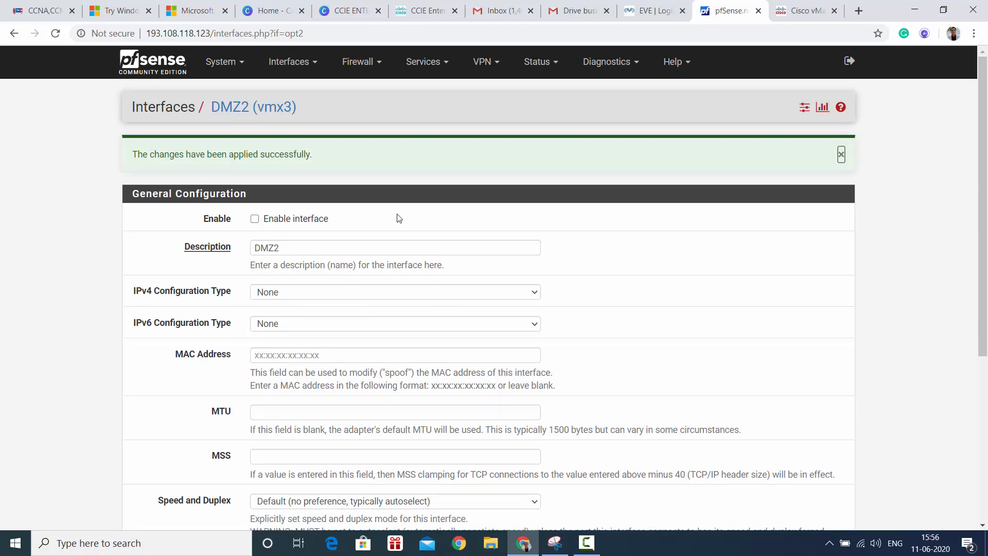
pyautogui.moveTo(317, 78)
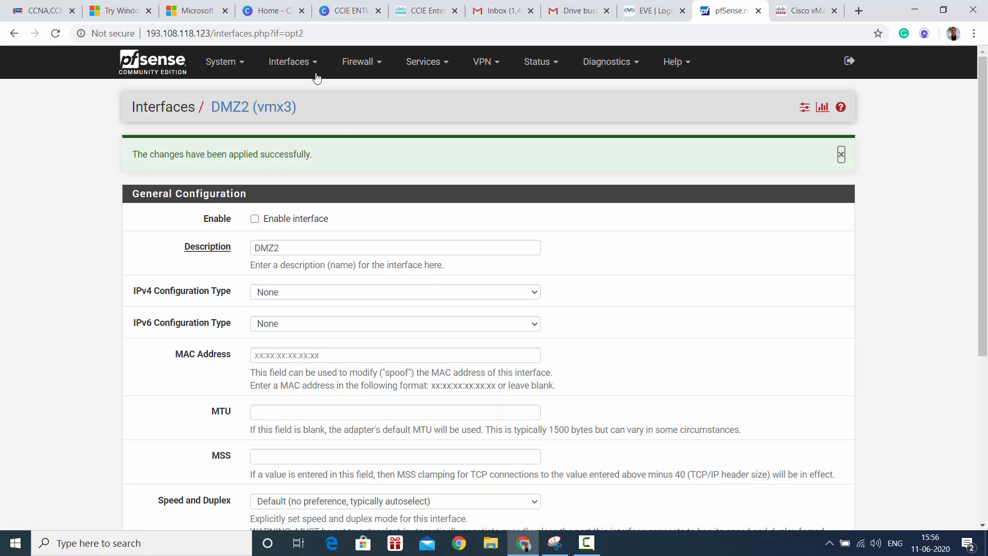
# - Confirm DMZ2 in the Interfaces list and show the WAN (vmx0) static IPv4 settings
pyautogui.click(292, 62)
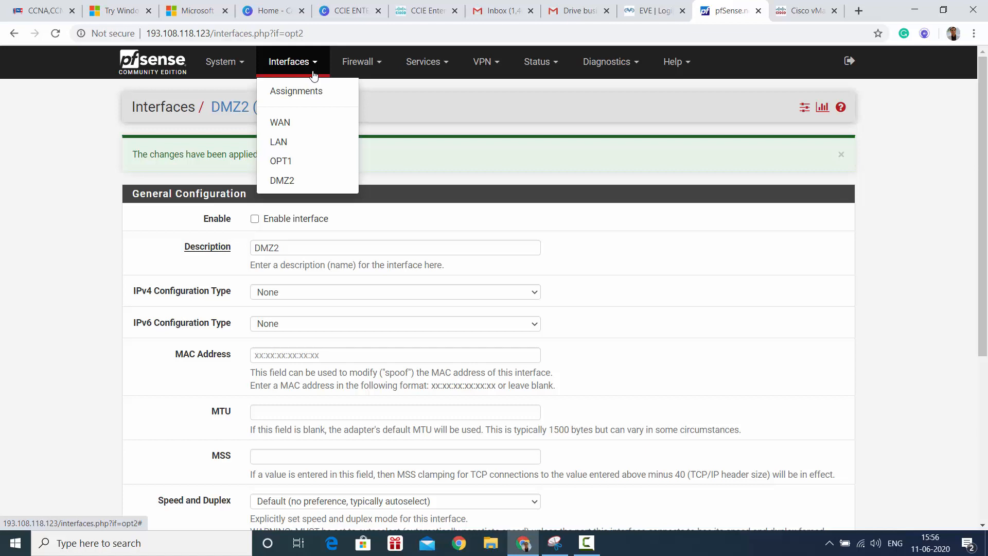
pyautogui.moveTo(280, 122)
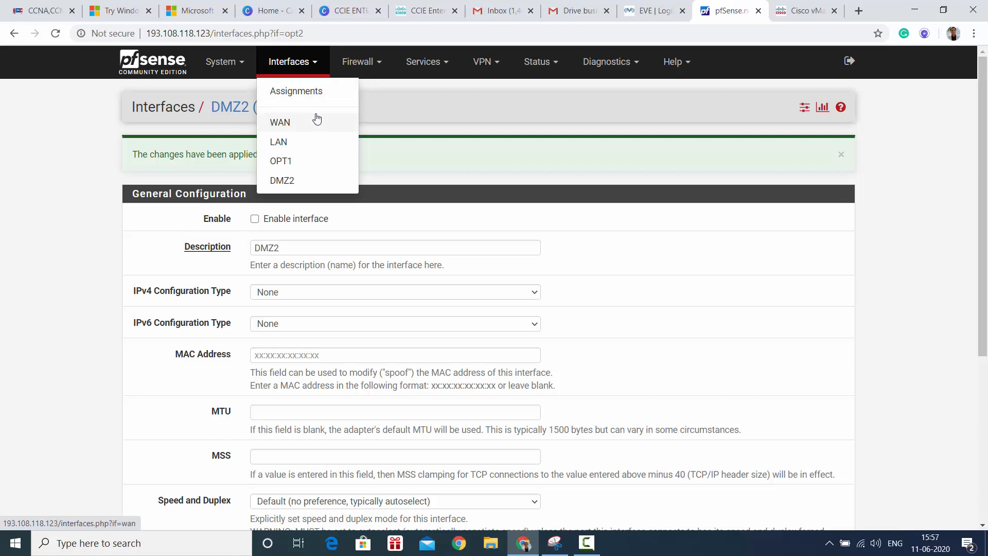
pyautogui.moveTo(308, 137)
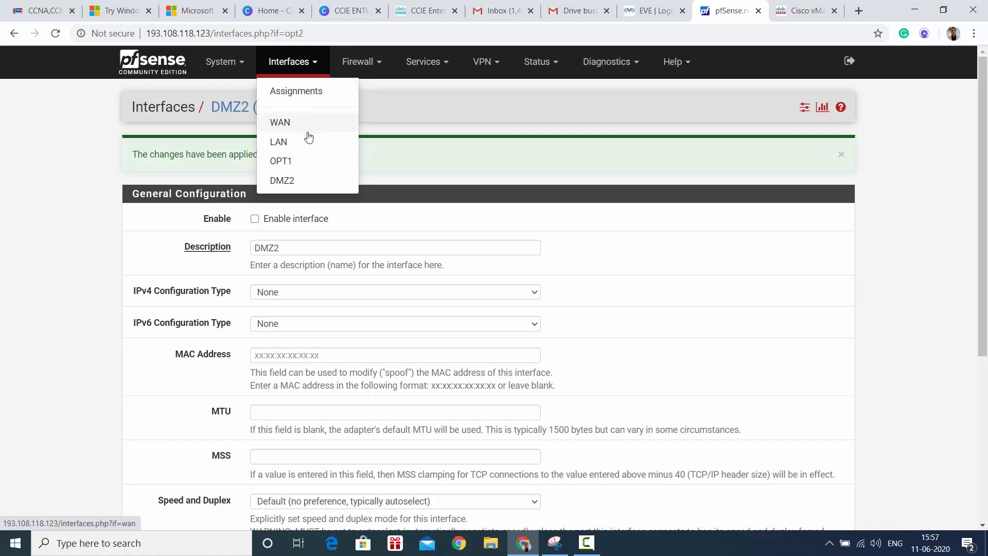
pyautogui.moveTo(301, 133)
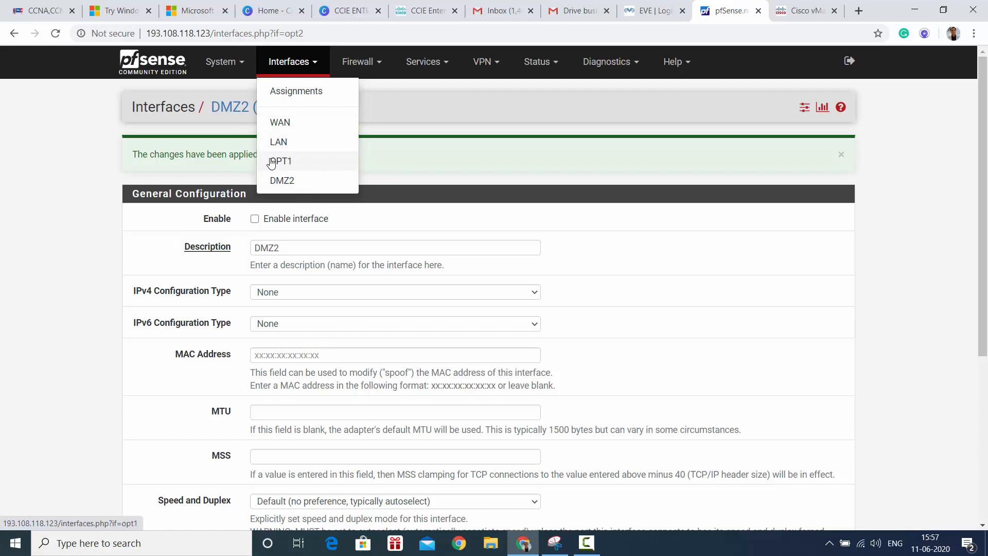
pyautogui.moveTo(573, 230)
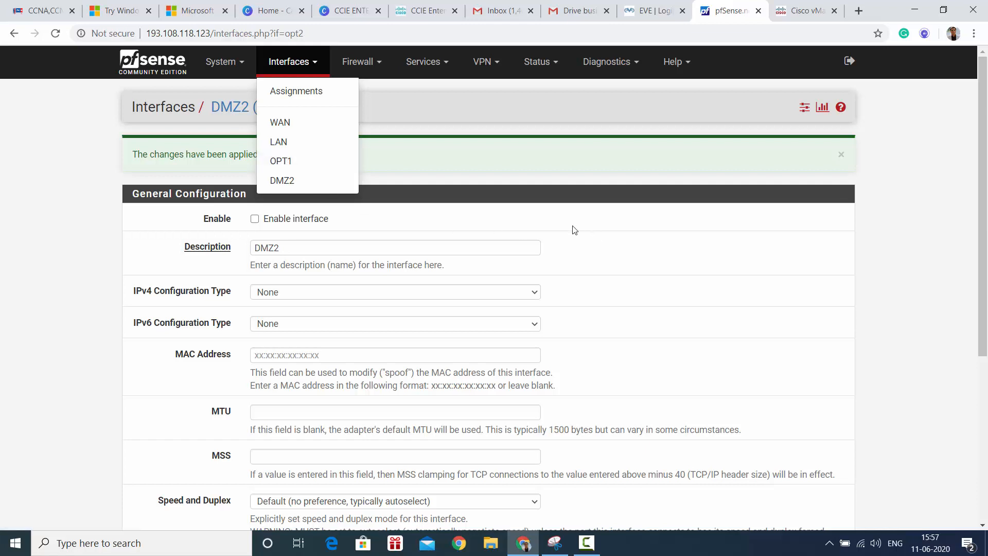
pyautogui.click(280, 123)
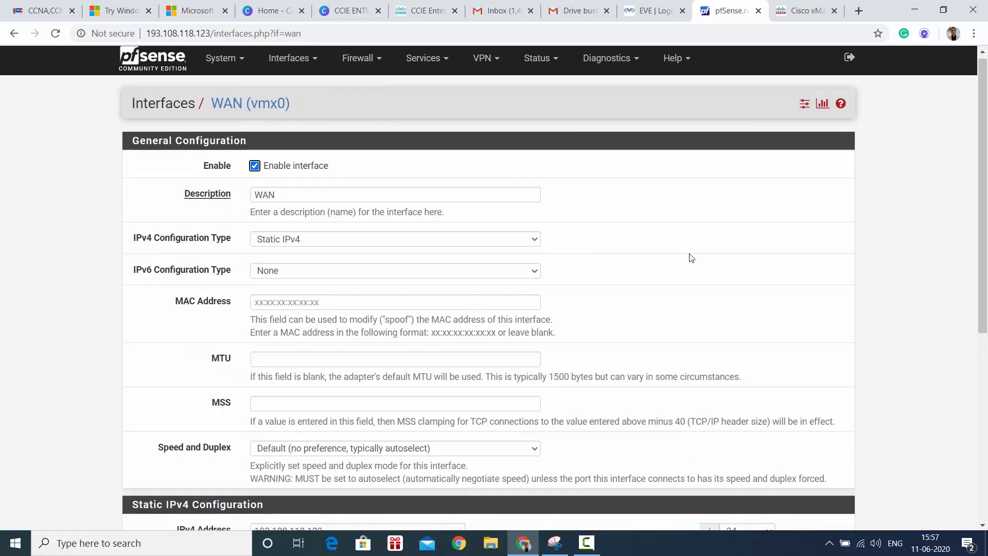
pyautogui.click(289, 57)
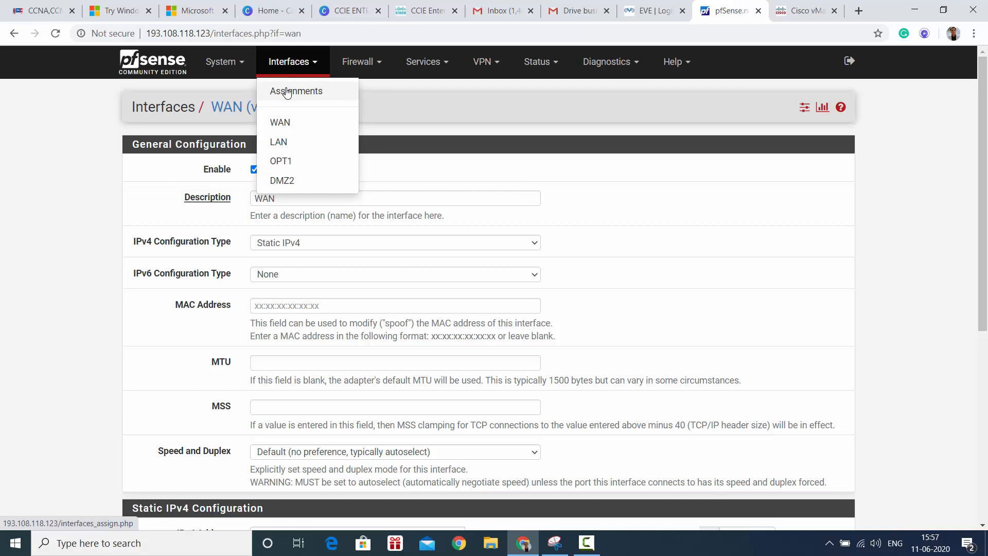
# - From the assignments page, view the empty Interface Groups list and the empty Wireless interfaces page
pyautogui.click(296, 90)
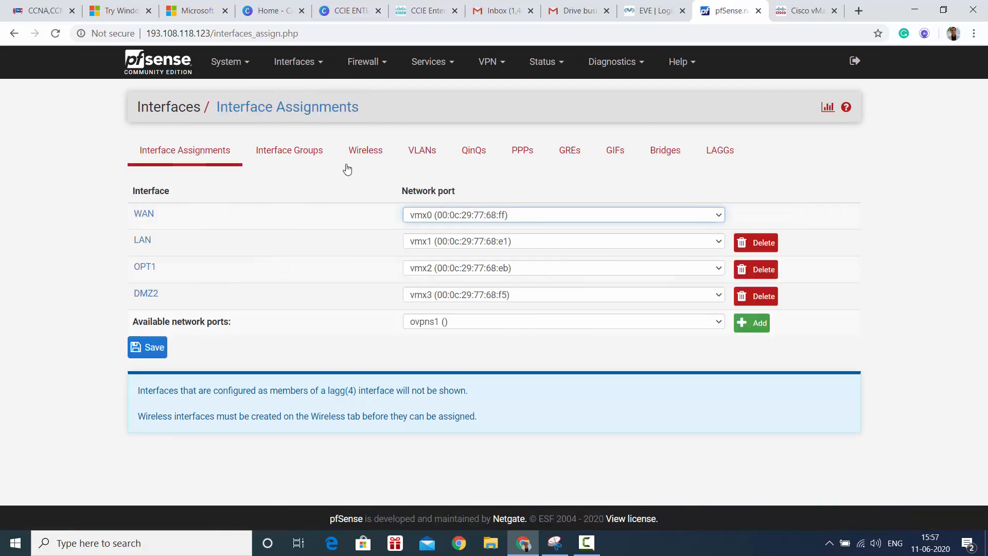
pyautogui.moveTo(659, 189)
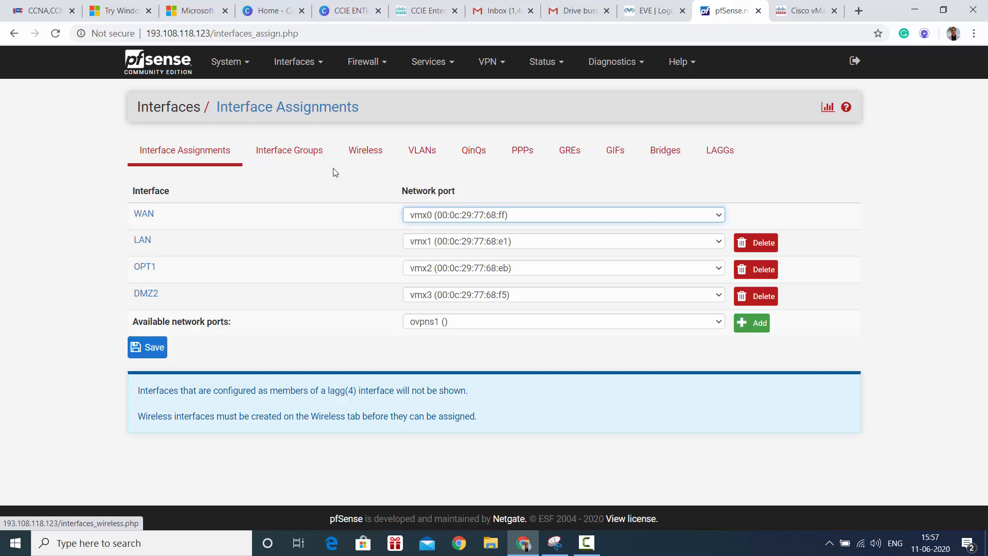
pyautogui.moveTo(473, 150)
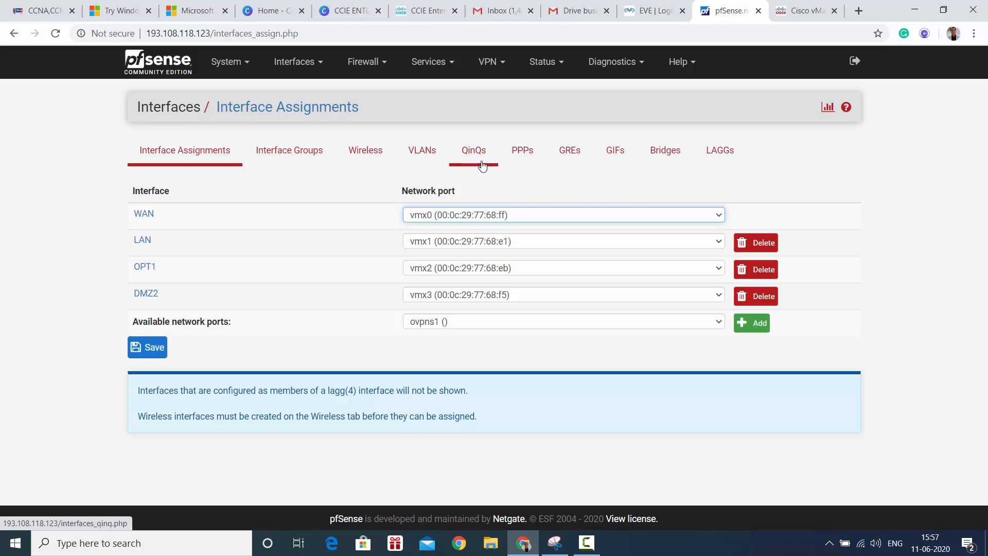
pyautogui.moveTo(678, 178)
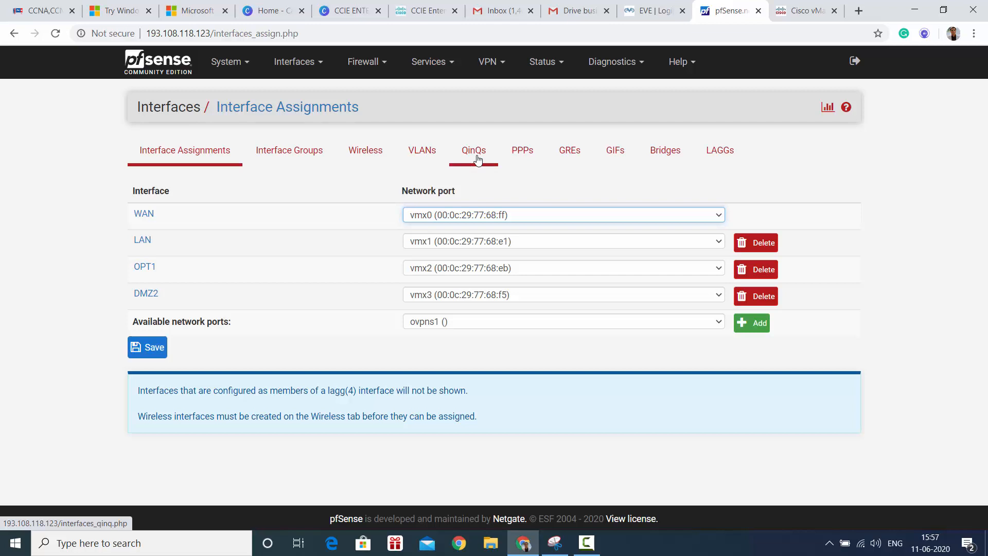
pyautogui.moveTo(289, 150)
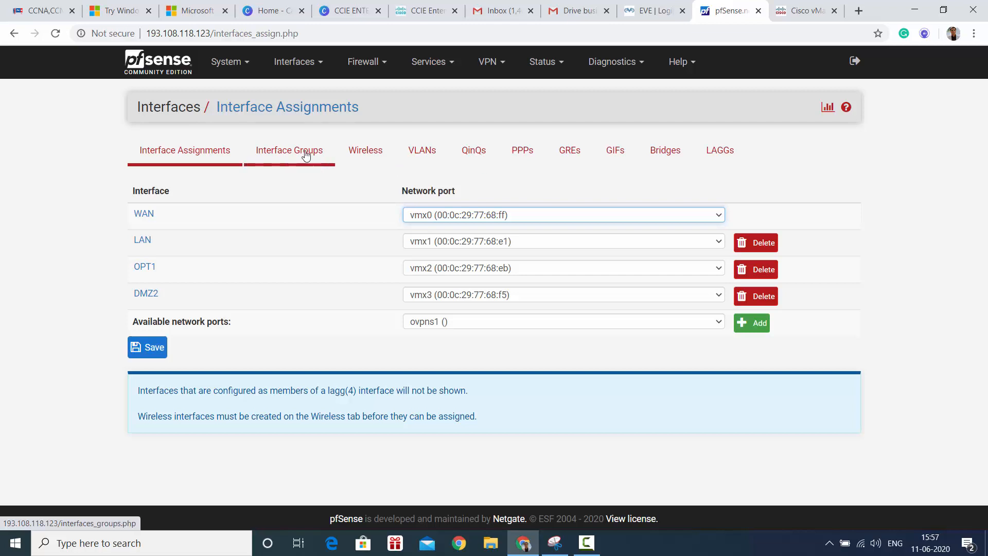
pyautogui.click(289, 150)
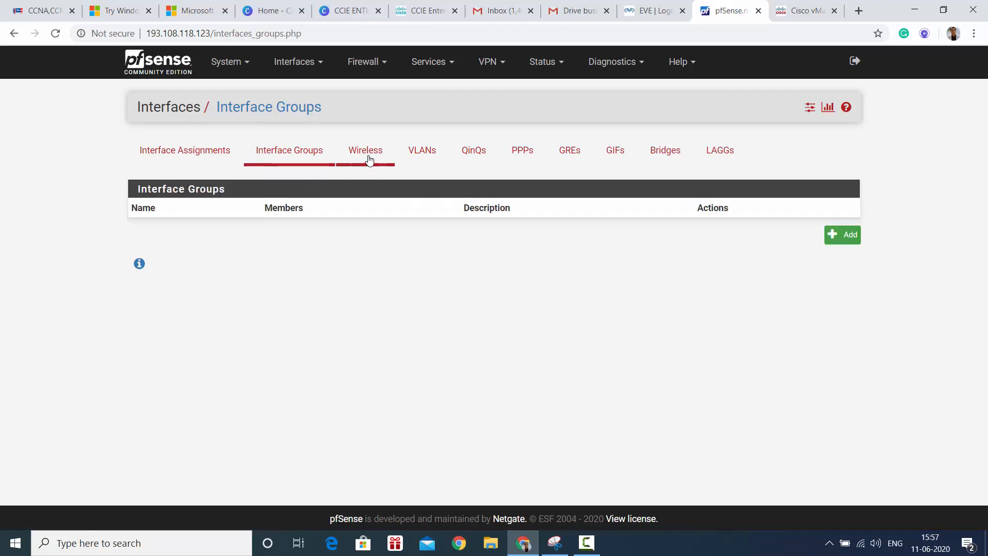
pyautogui.click(365, 150)
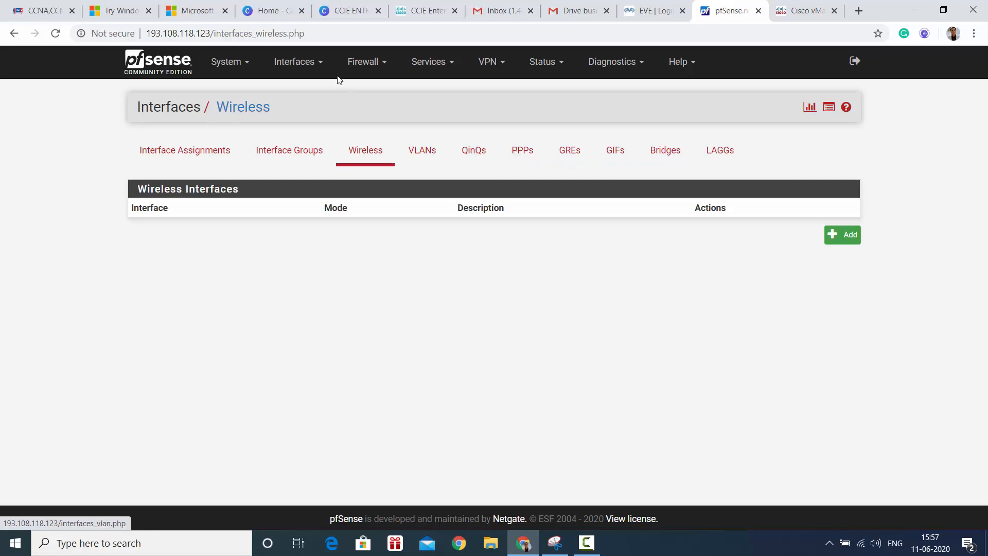
# - Show the NAT 1:1 mapping of WAN 193.108.118.167 to internal 192.168.1.100
pyautogui.click(362, 61)
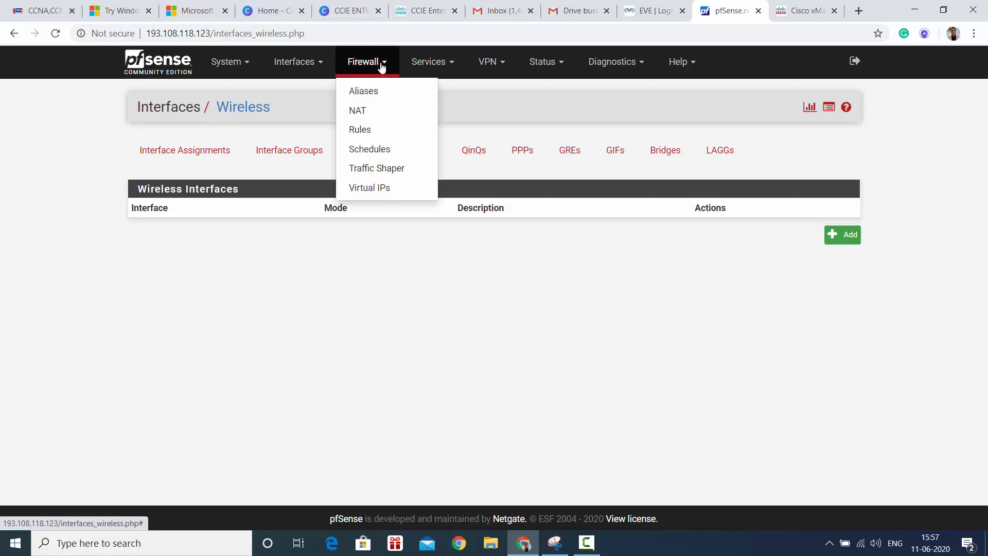
pyautogui.moveTo(357, 110)
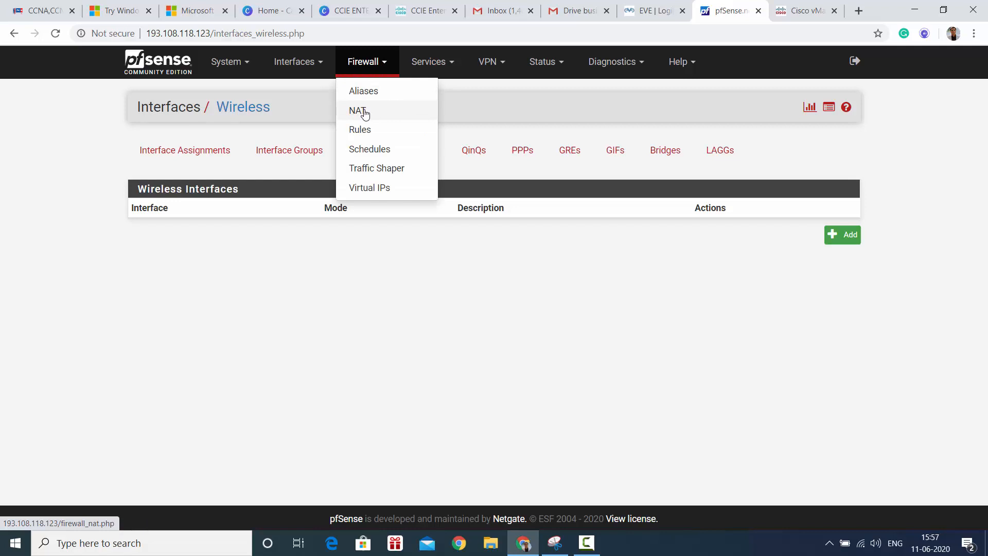
pyautogui.click(359, 130)
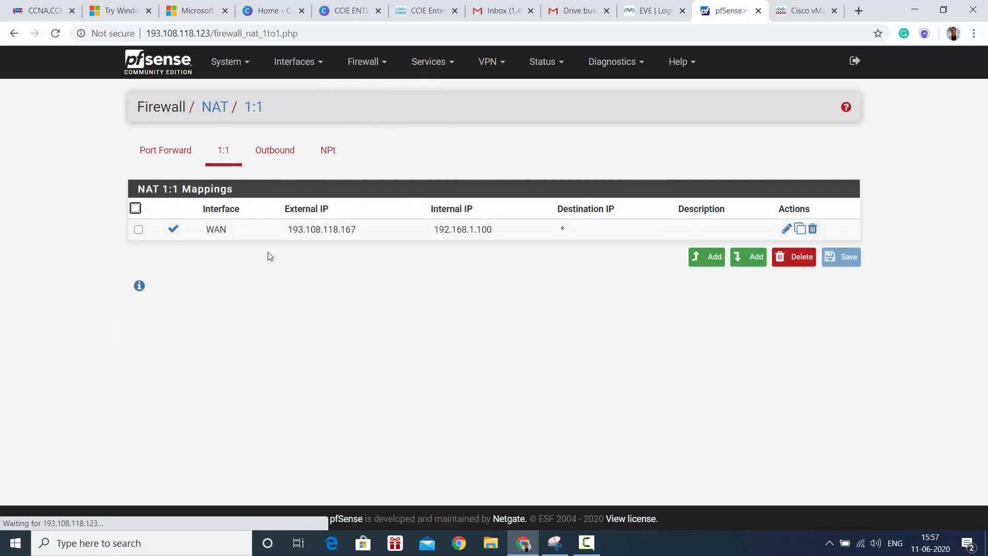
pyautogui.moveTo(433, 233)
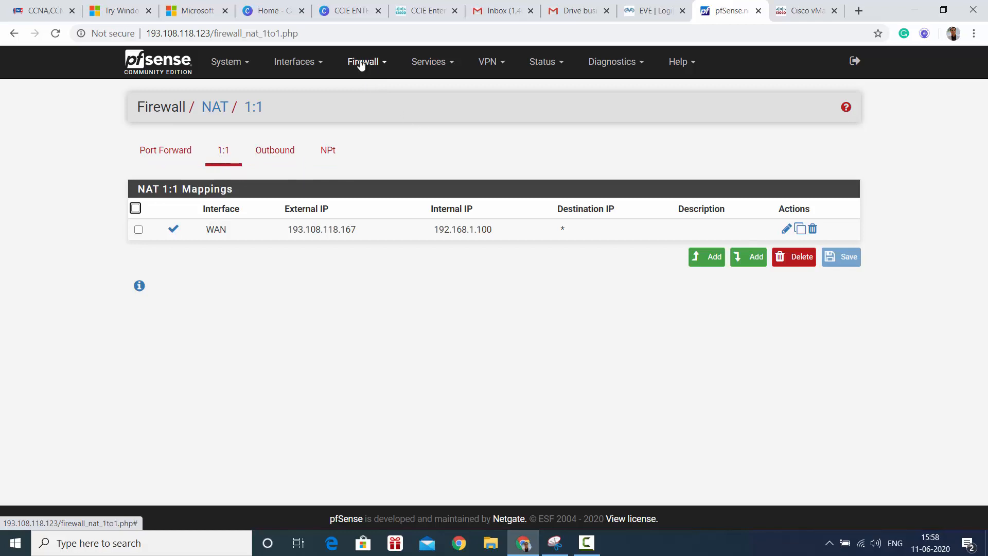
pyautogui.click(362, 61)
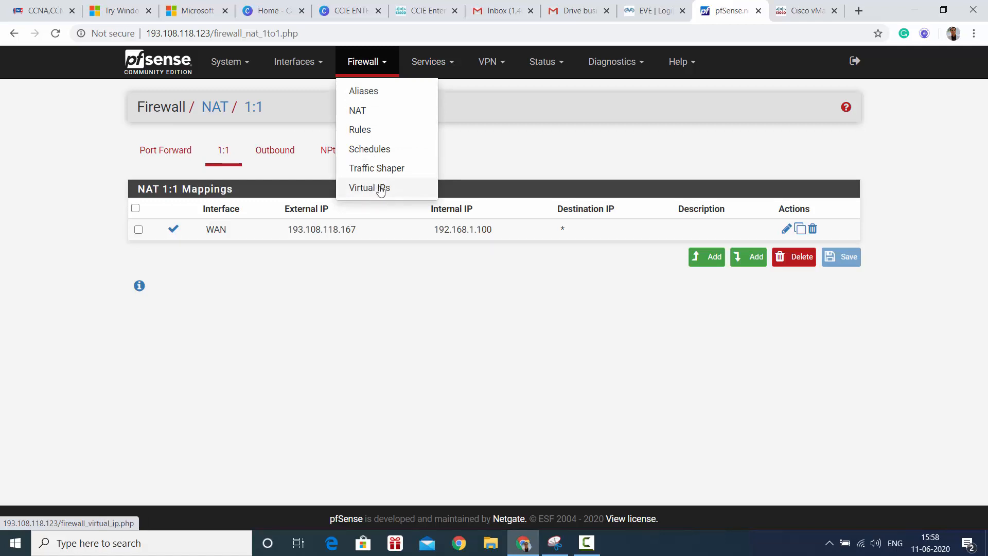
# - Start a new virtual IP entry on WAN with a single address, nothing entered yet
pyautogui.click(370, 187)
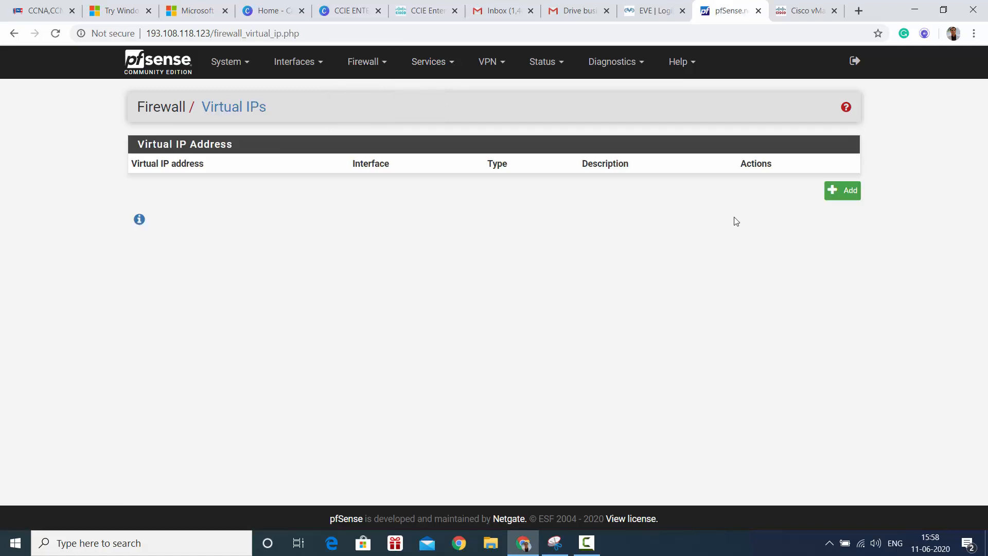
pyautogui.click(841, 191)
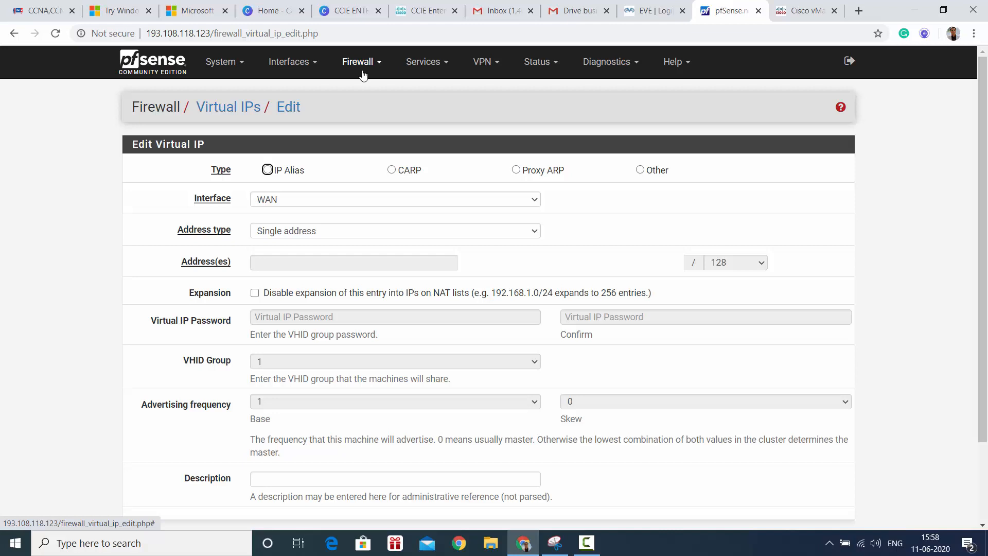
pyautogui.click(357, 62)
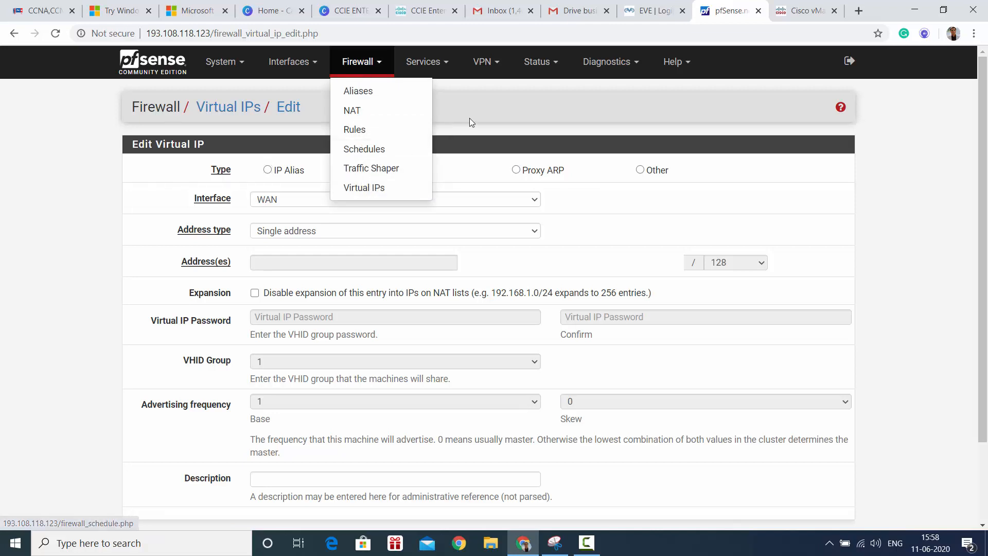
pyautogui.click(424, 61)
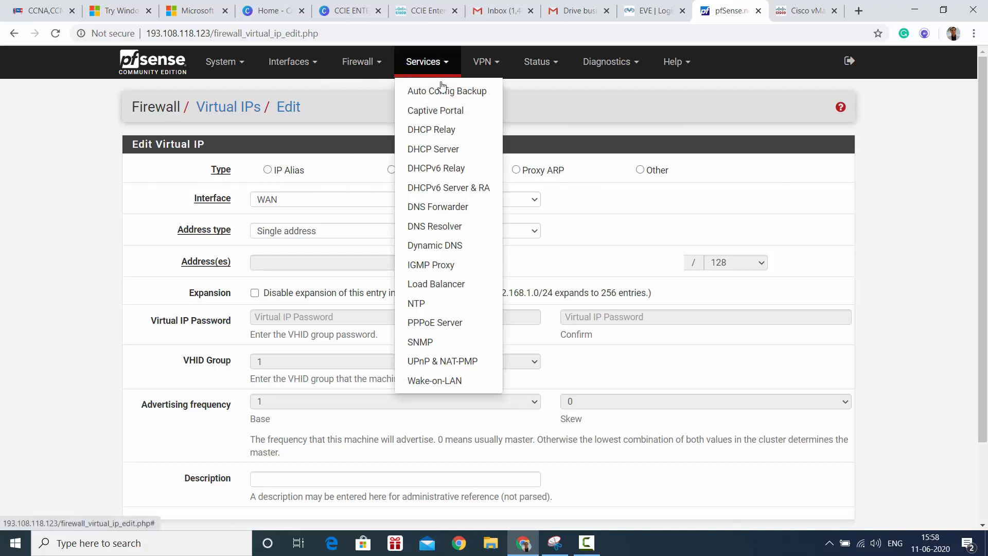
pyautogui.moveTo(435, 110)
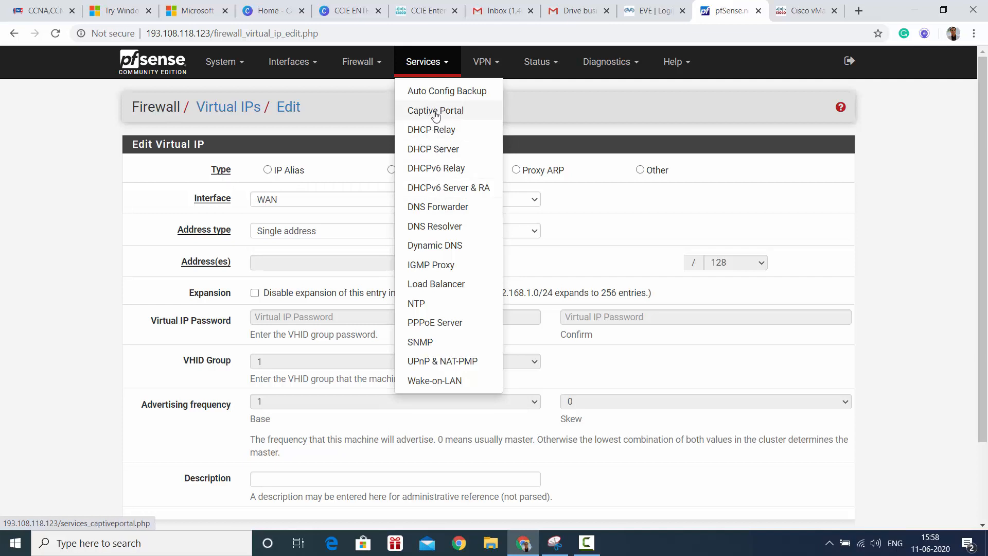
pyautogui.moveTo(448, 118)
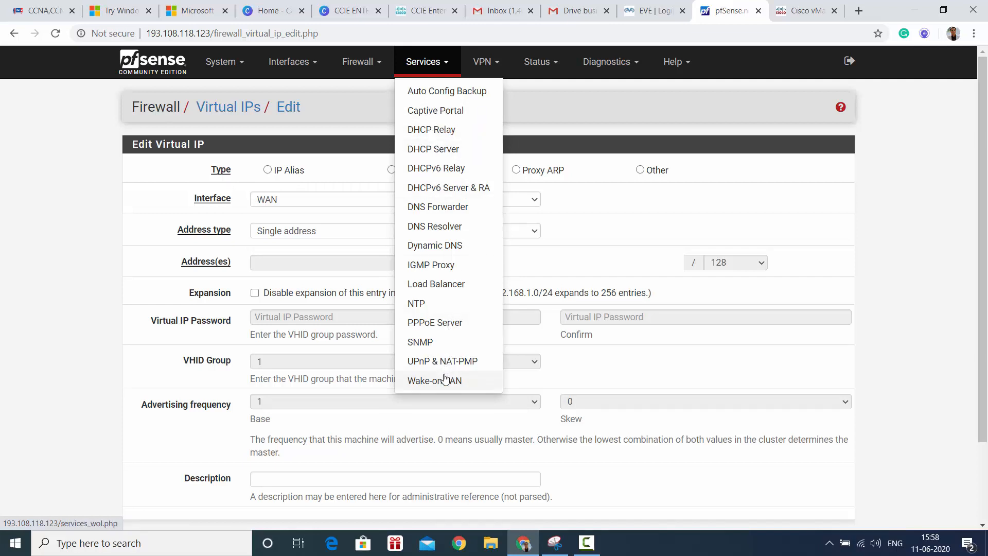
pyautogui.moveTo(477, 82)
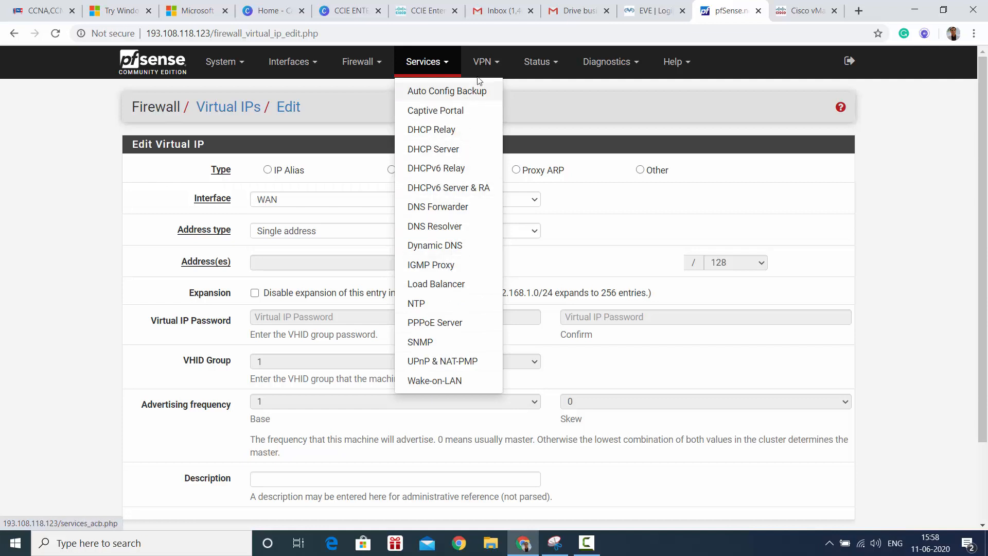
pyautogui.click(482, 61)
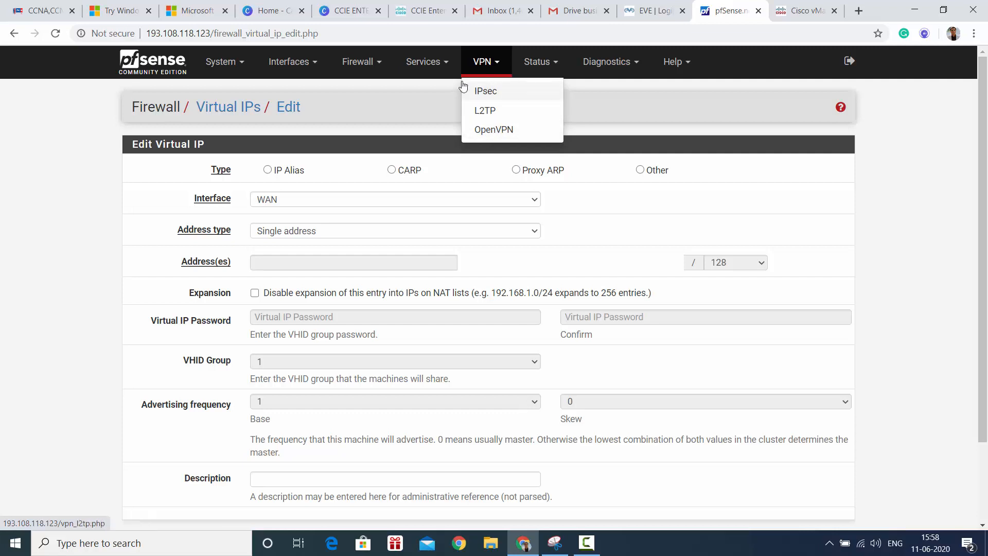
pyautogui.click(423, 61)
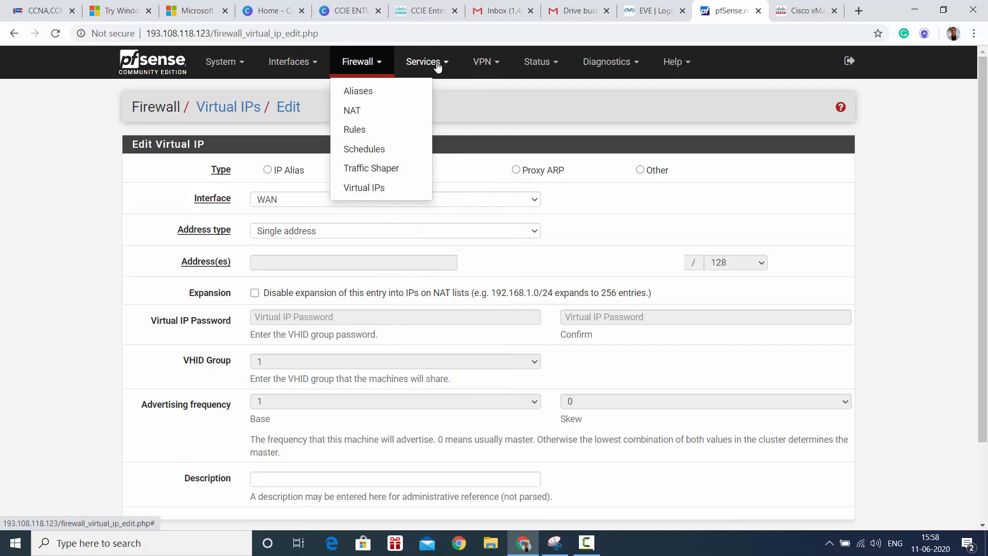
# - Browse the VPN, Status and Help menus, then return to the dashboard via the pfSense logo
pyautogui.click(482, 61)
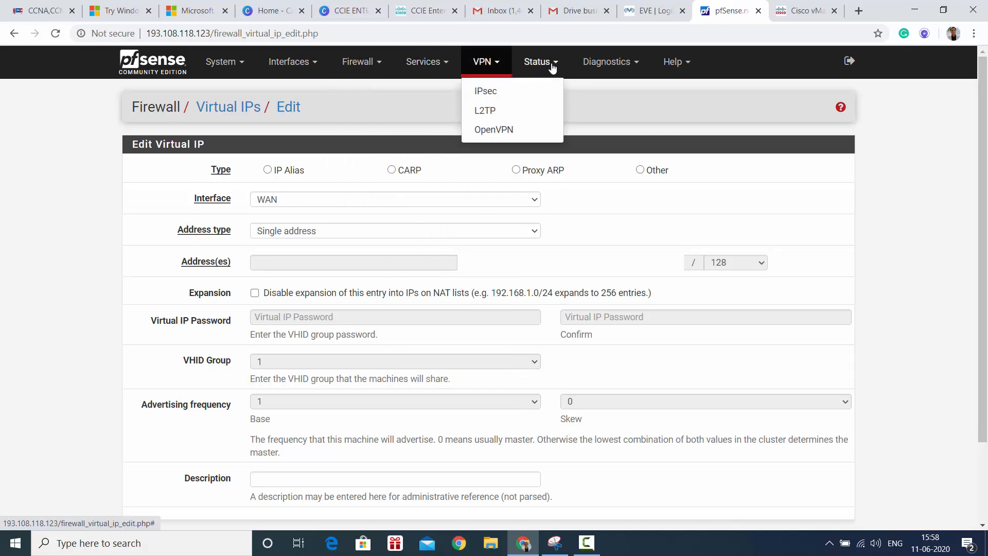
pyautogui.click(536, 61)
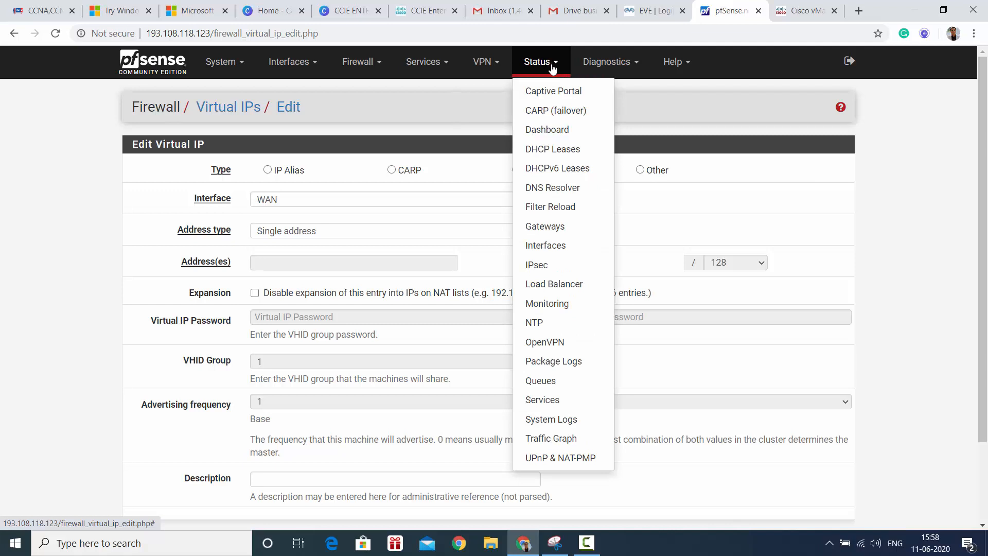
pyautogui.click(672, 61)
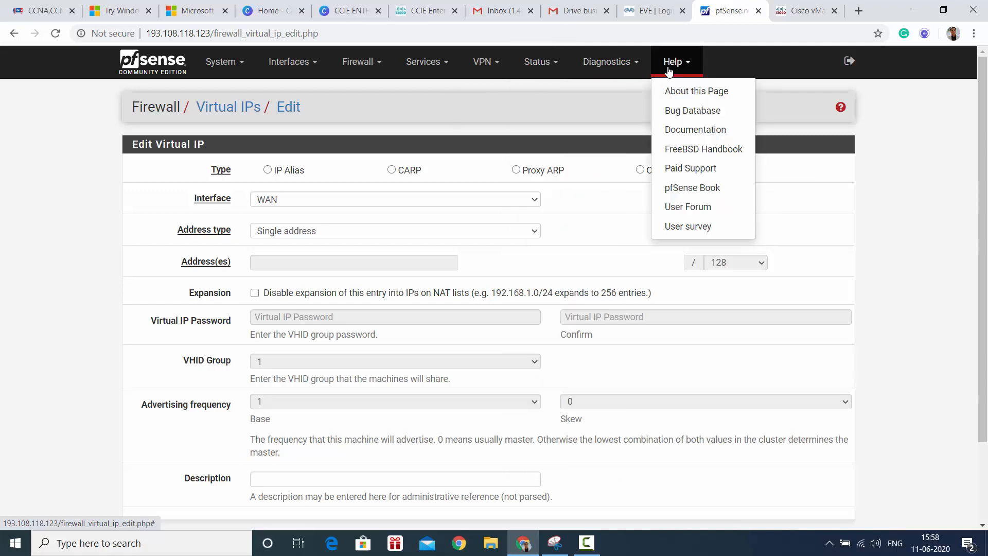
pyautogui.click(221, 61)
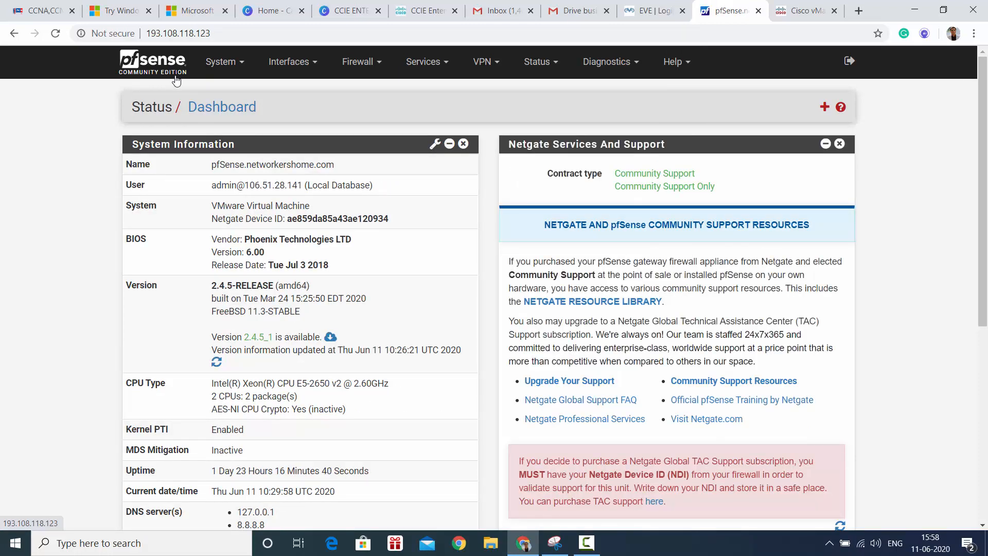
pyautogui.moveTo(490, 207)
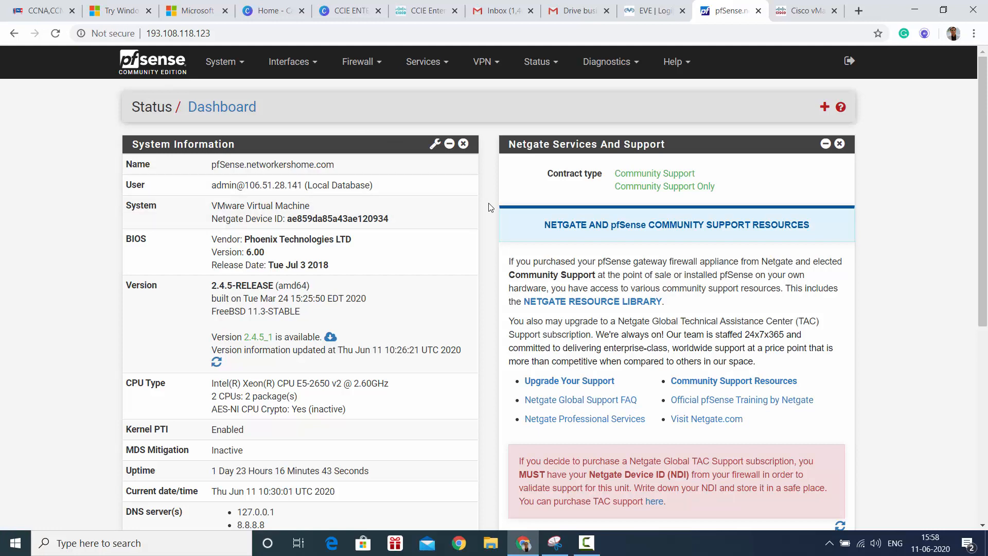
pyautogui.scroll(-3)
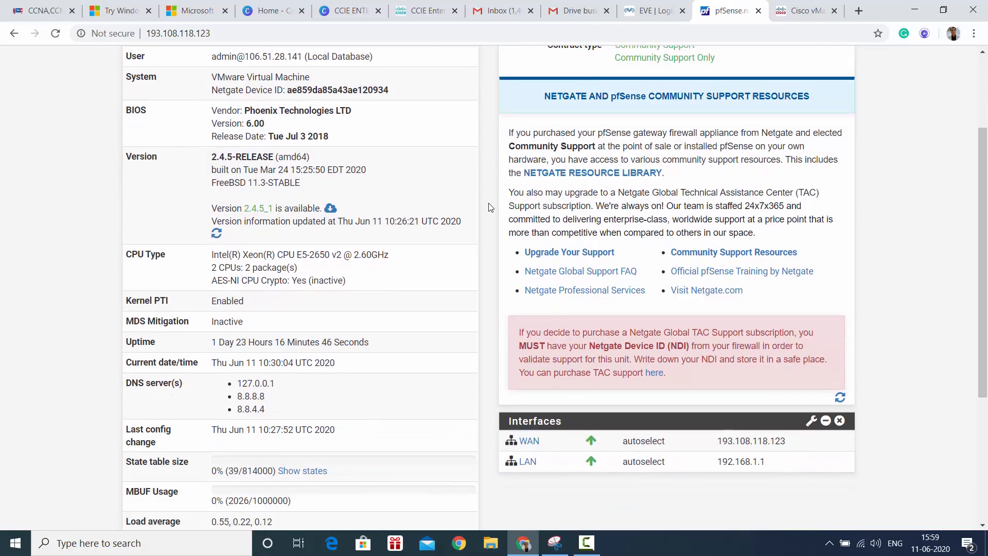
pyautogui.scroll(-3)
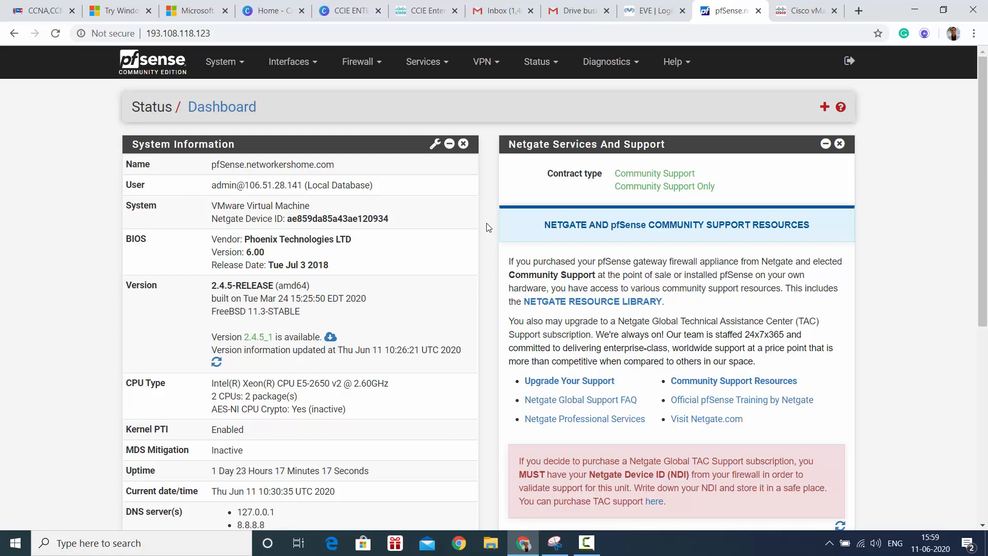
pyautogui.scroll(-3)
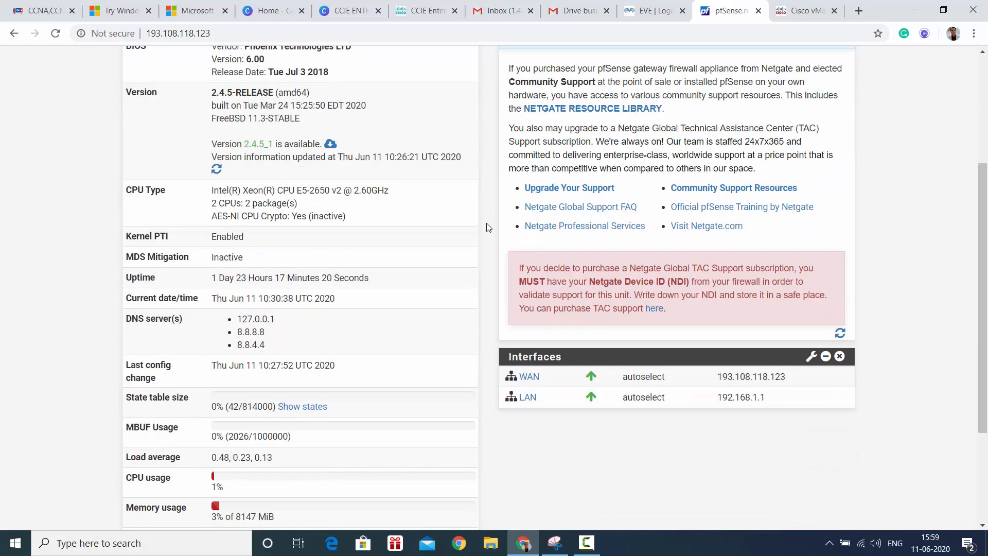
pyautogui.scroll(-3)
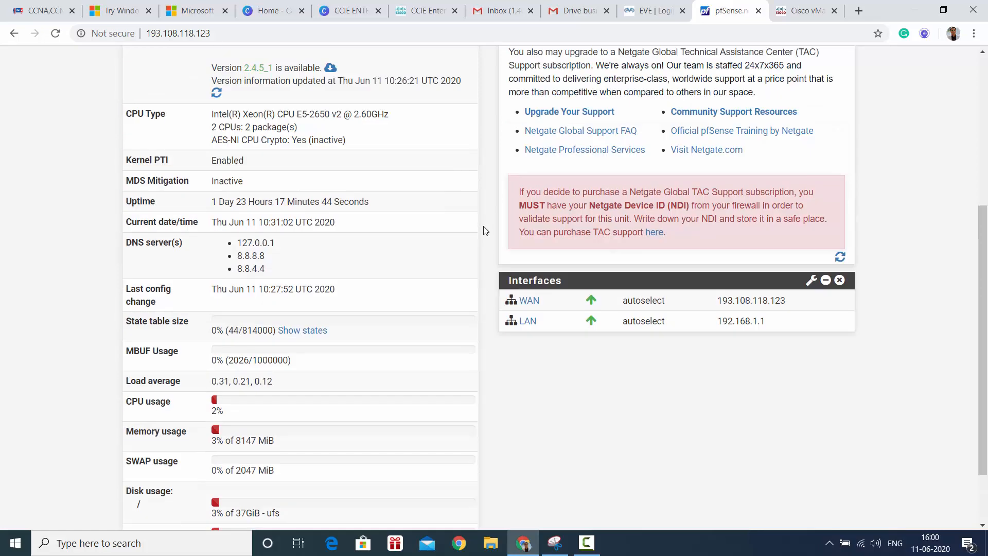
pyautogui.scroll(-3)
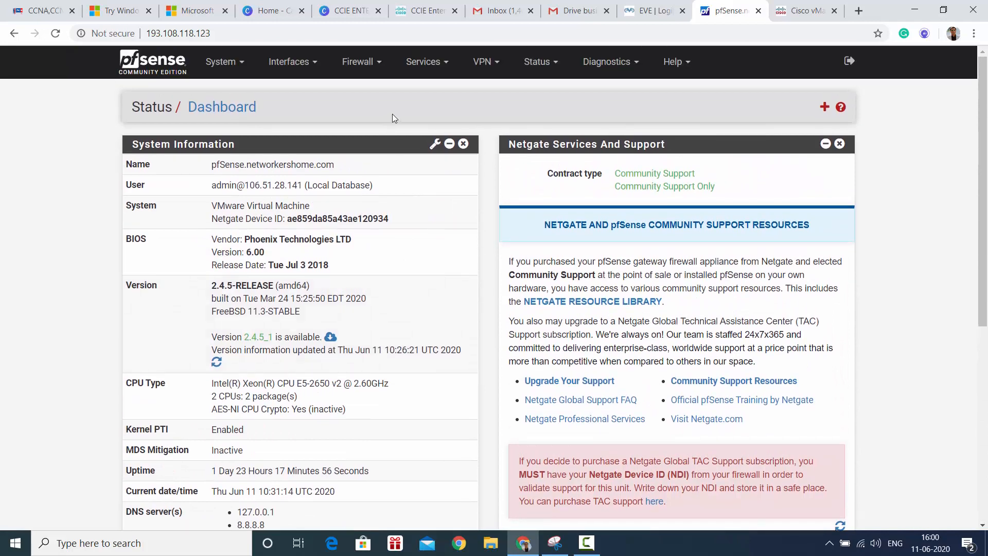
# - View the Gateways status (GW_WAN online, zero loss), then the Monitoring processor utilization graph
pyautogui.click(536, 61)
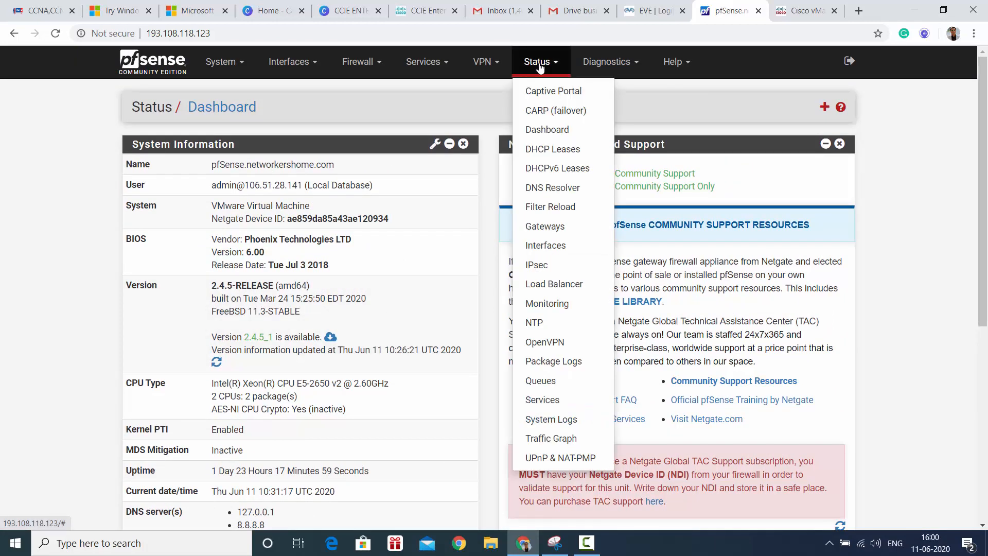
pyautogui.moveTo(545, 245)
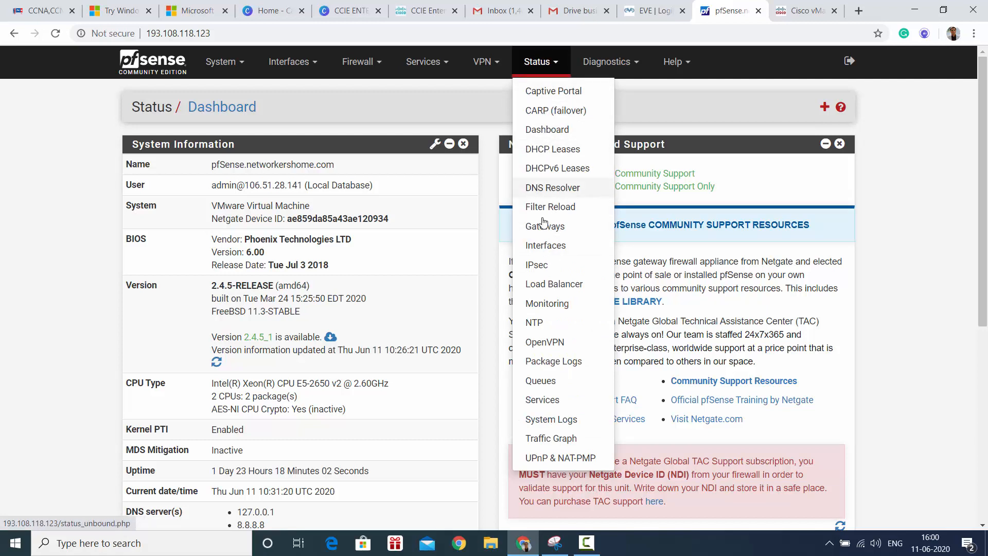
pyautogui.moveTo(550, 419)
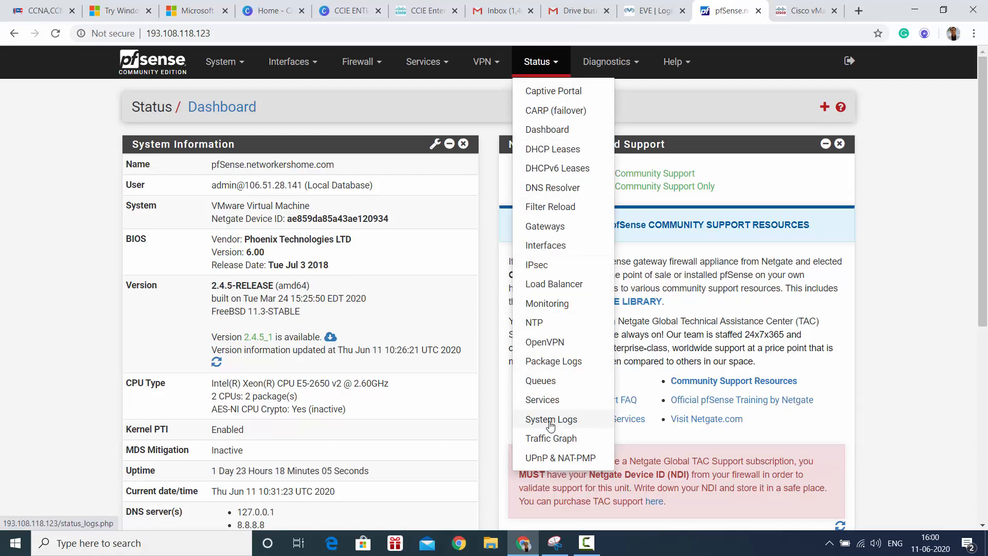
pyautogui.moveTo(541, 399)
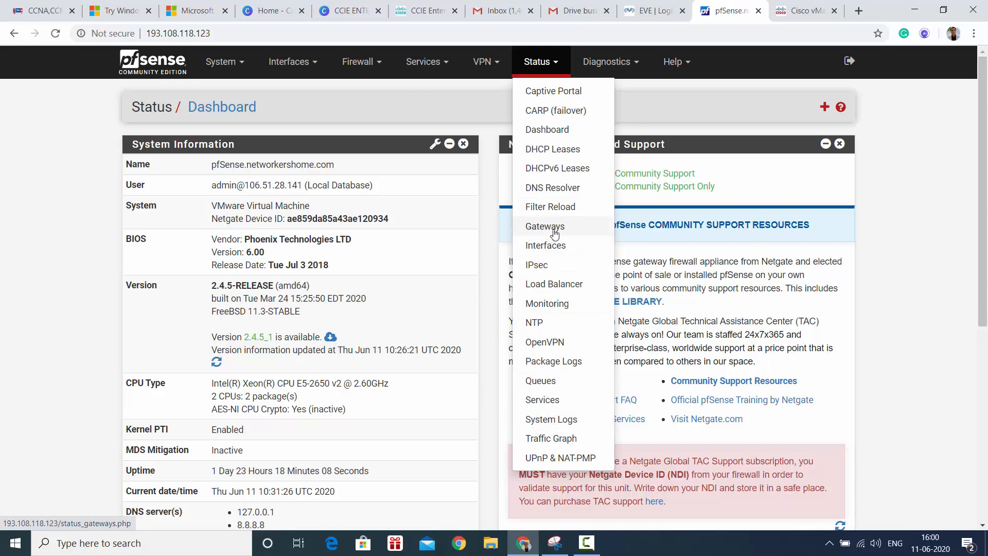
pyautogui.click(545, 226)
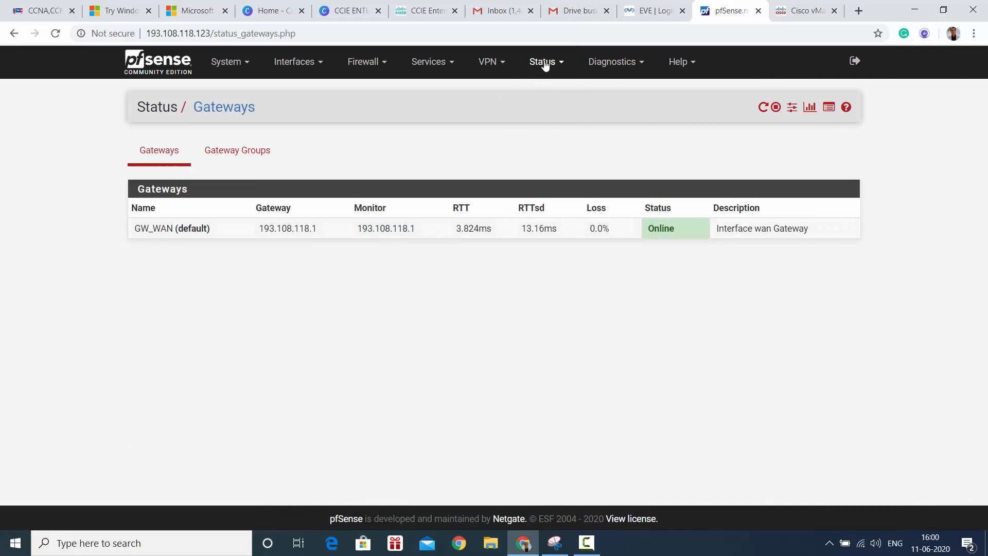
pyautogui.click(541, 62)
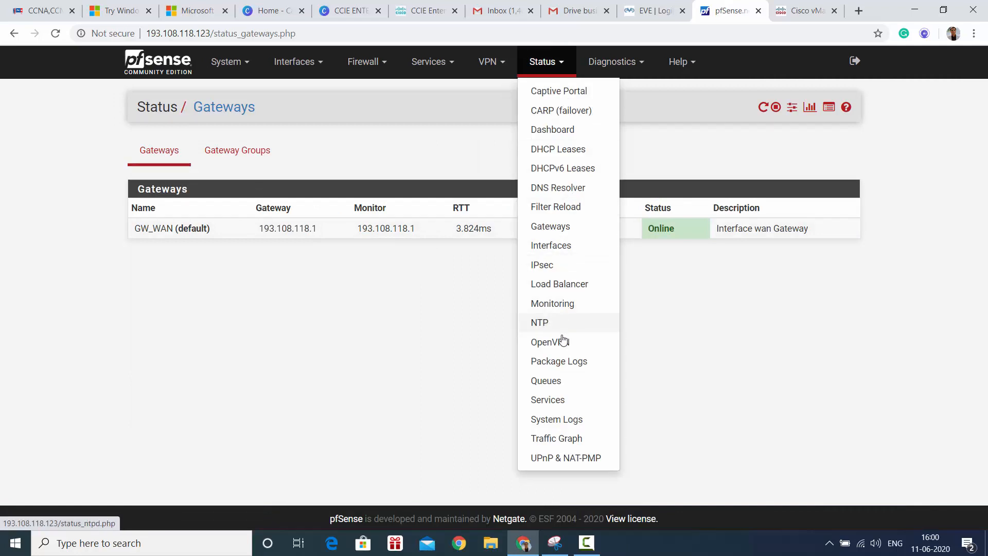
pyautogui.moveTo(547, 399)
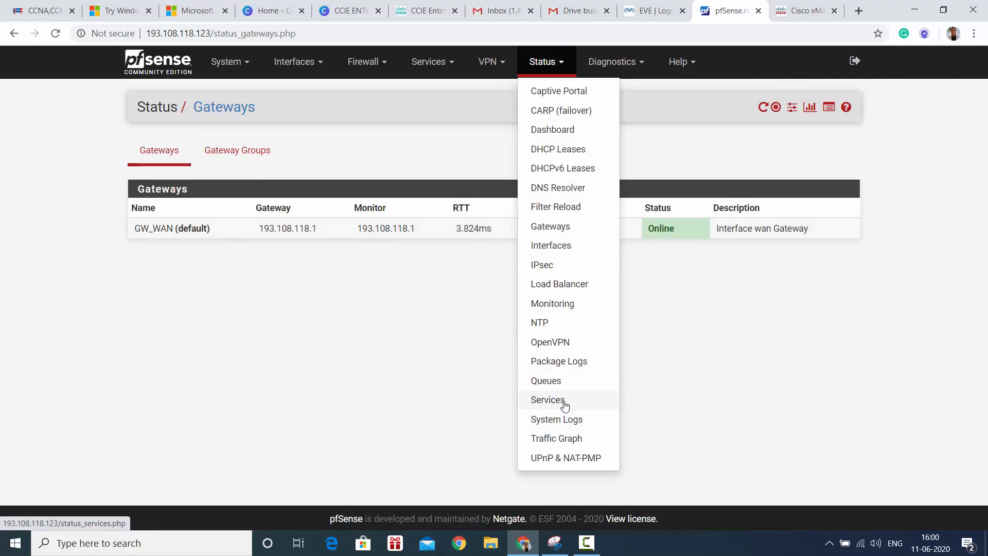
pyautogui.moveTo(556, 187)
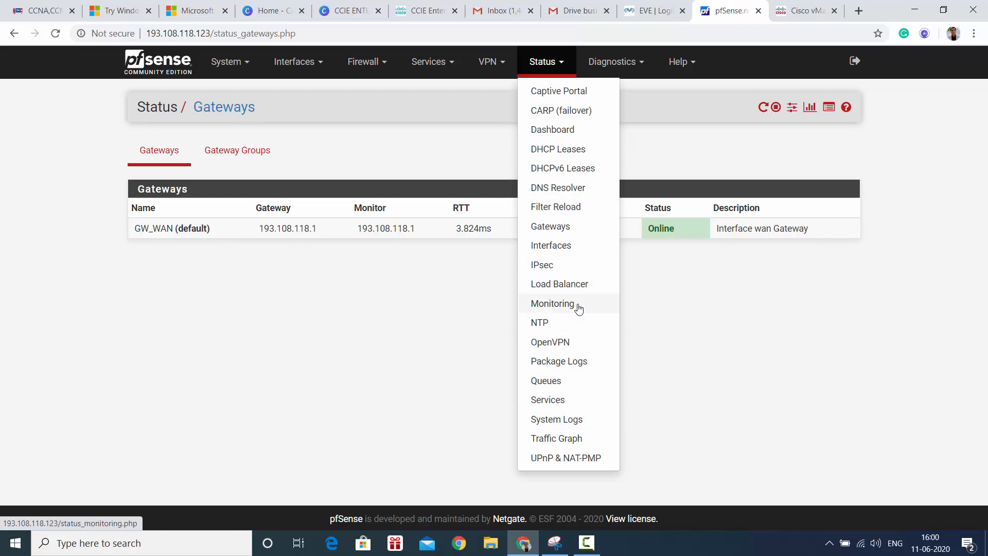
pyautogui.click(552, 303)
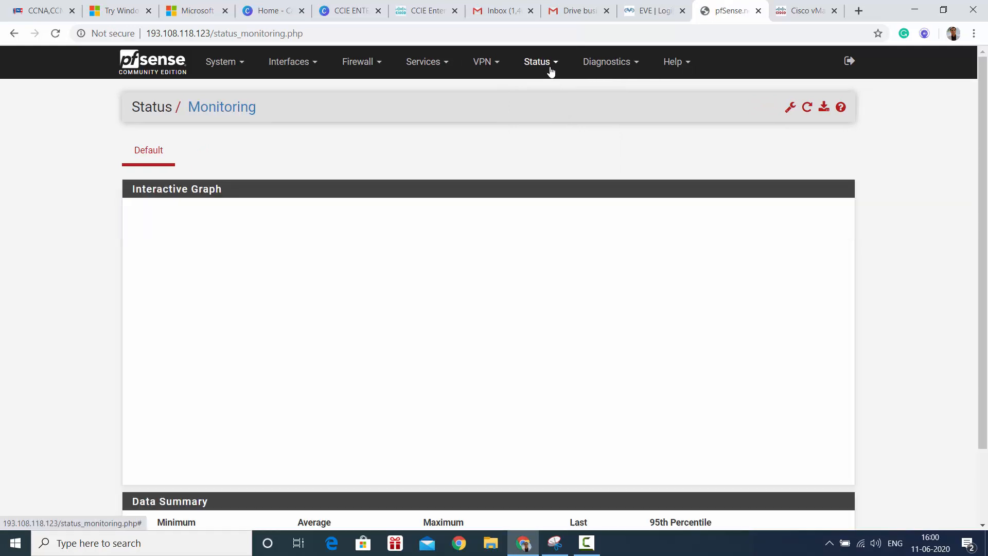
pyautogui.click(536, 61)
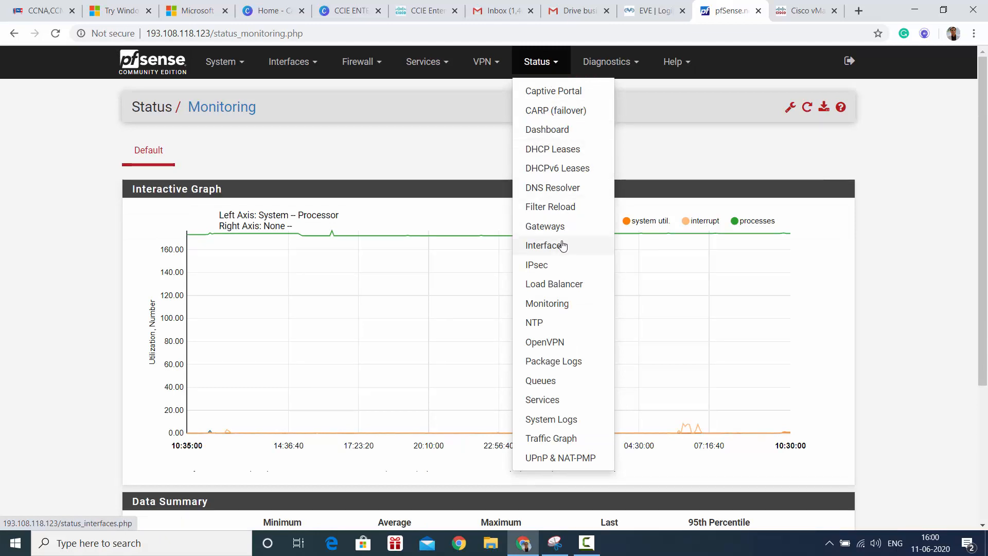
# - View the Interfaces status showing WAN and LAN up, then browse the Status and Diagnostics menus
pyautogui.click(545, 245)
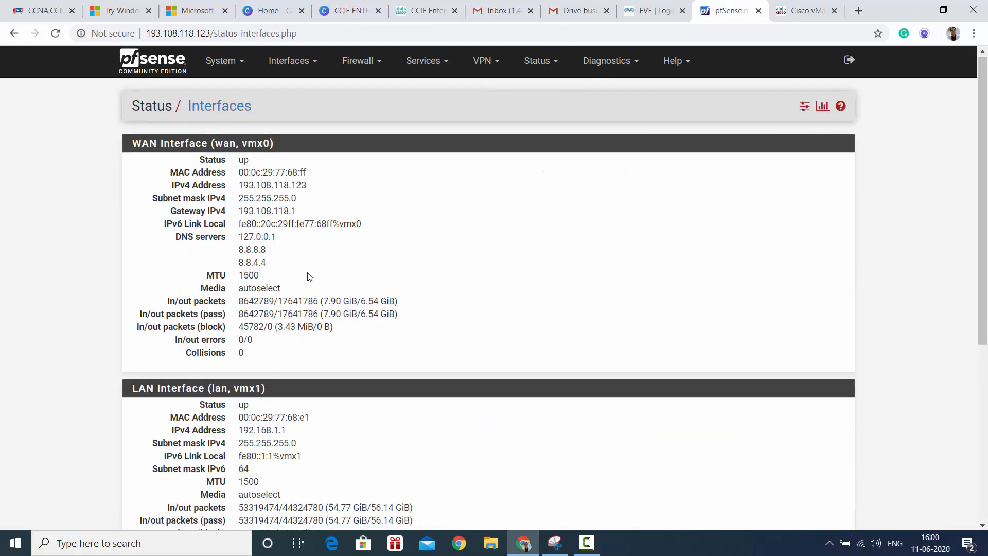
pyautogui.scroll(-3)
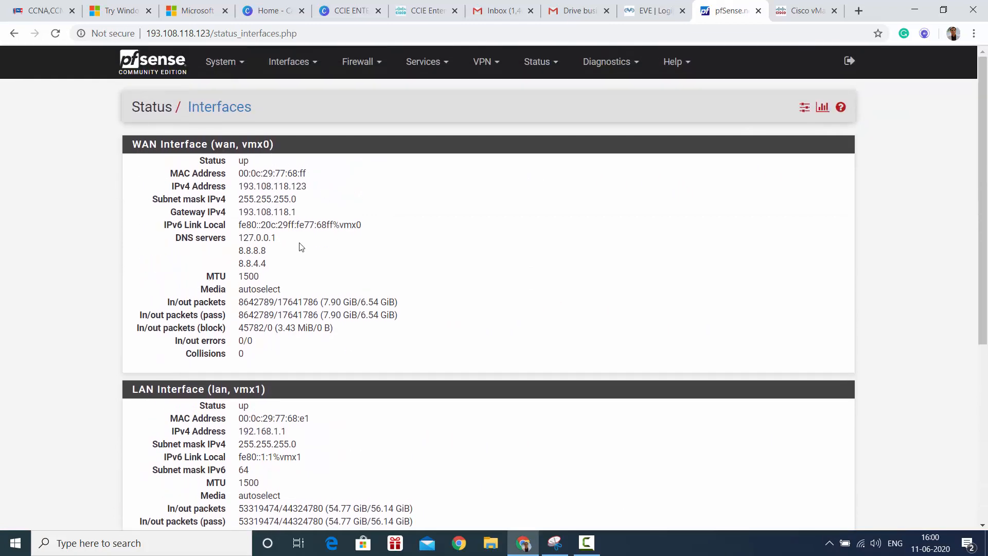
pyautogui.click(540, 61)
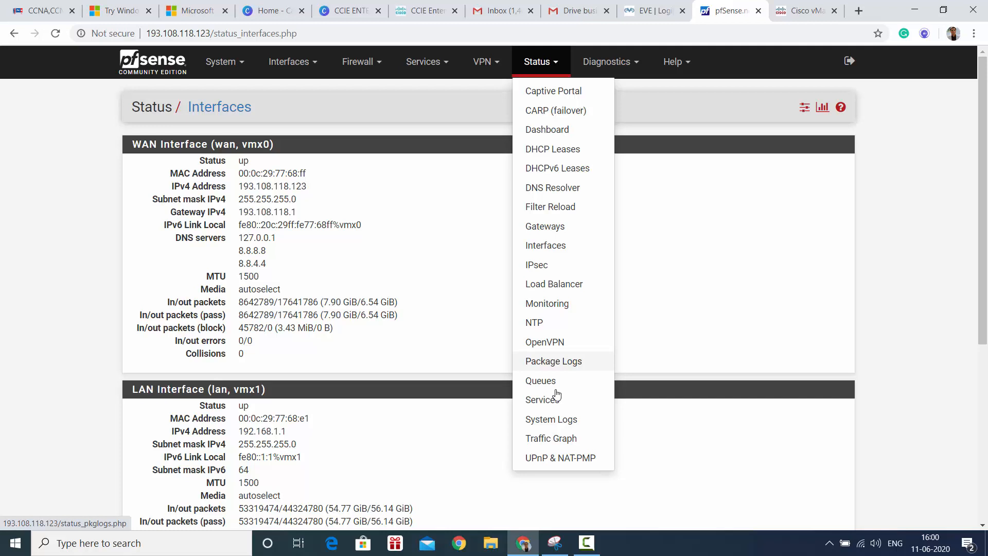
pyautogui.click(609, 61)
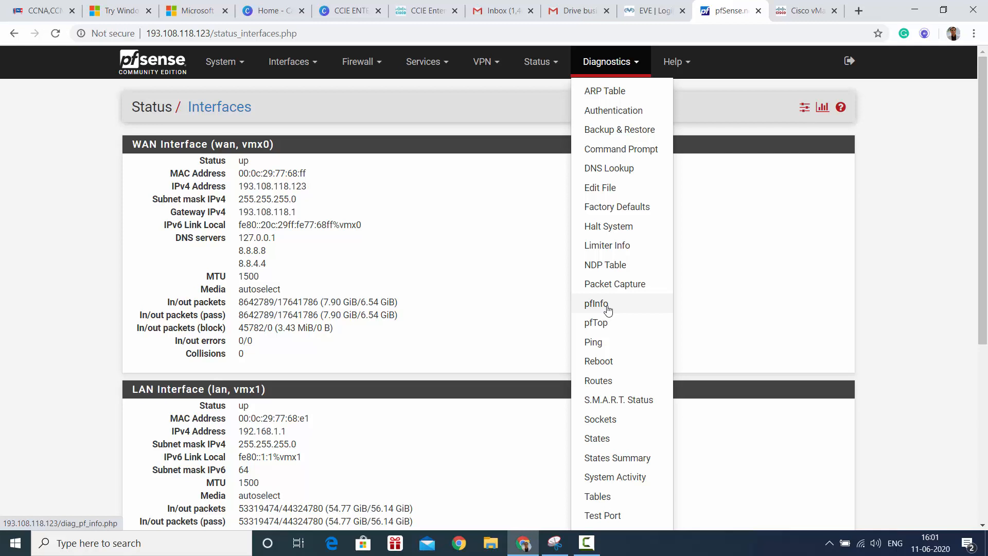
# - Review the Diagnostics Routes IPv4 table, browse Diagnostics and Firewall menus, then return to the dashboard
pyautogui.click(597, 380)
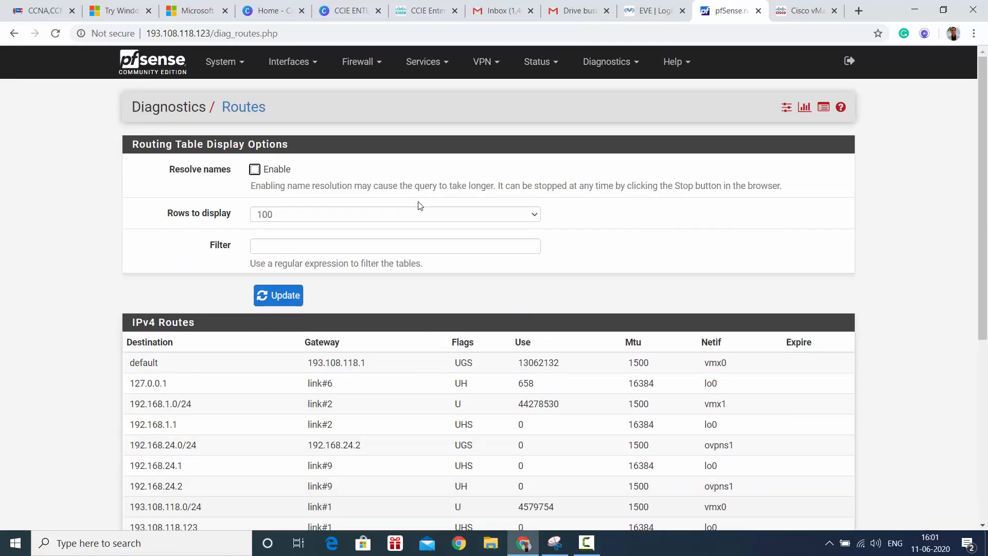
pyautogui.click(607, 61)
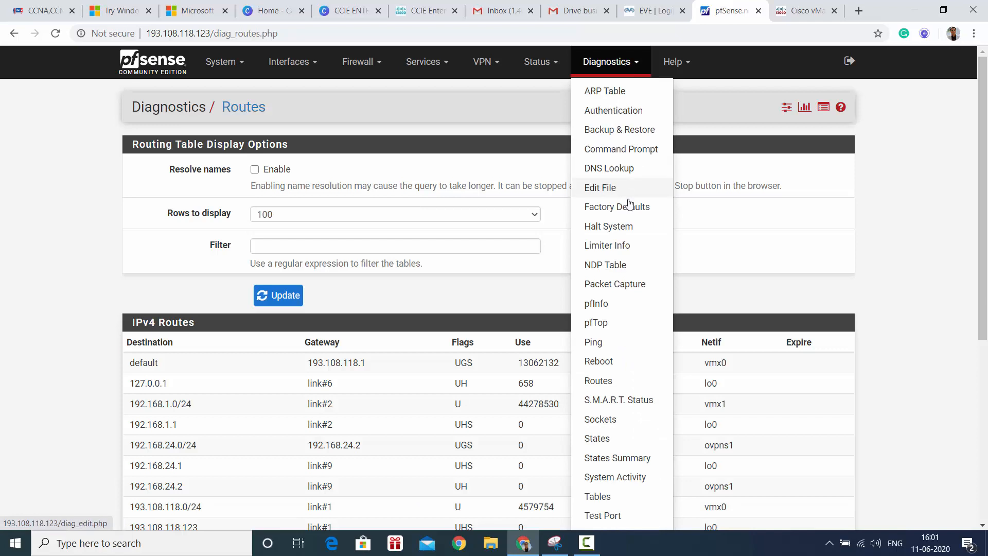
pyautogui.moveTo(612, 110)
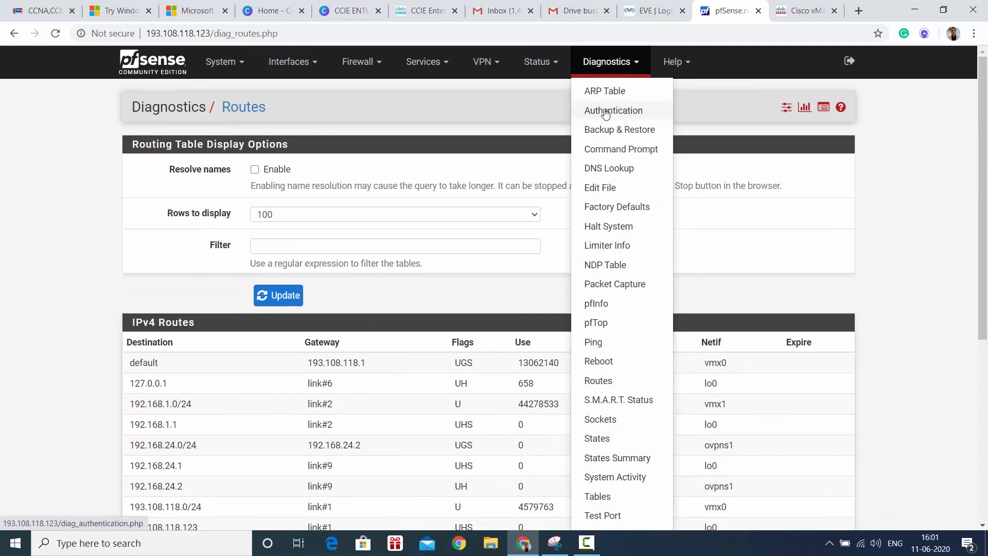
pyautogui.moveTo(236, 71)
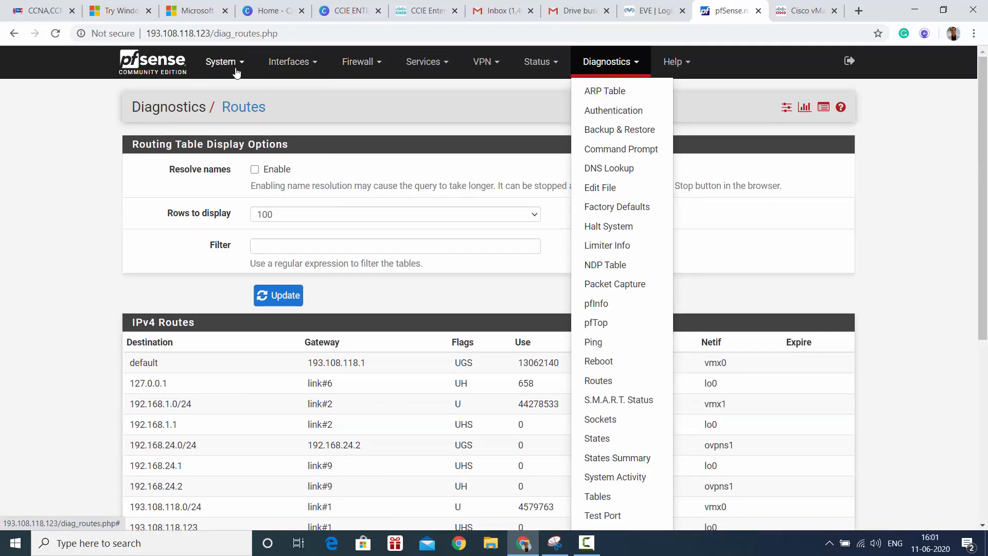
pyautogui.click(357, 61)
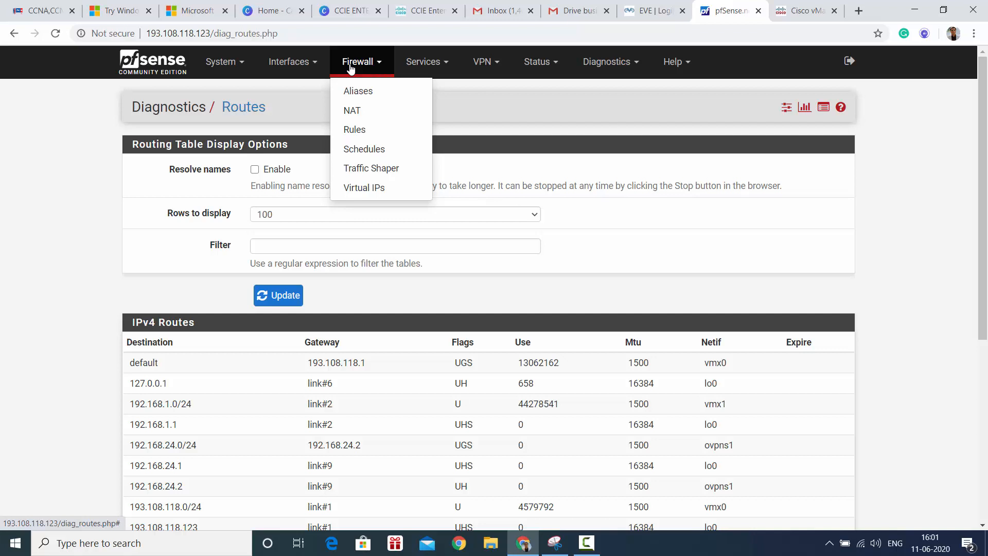
pyautogui.moveTo(364, 67)
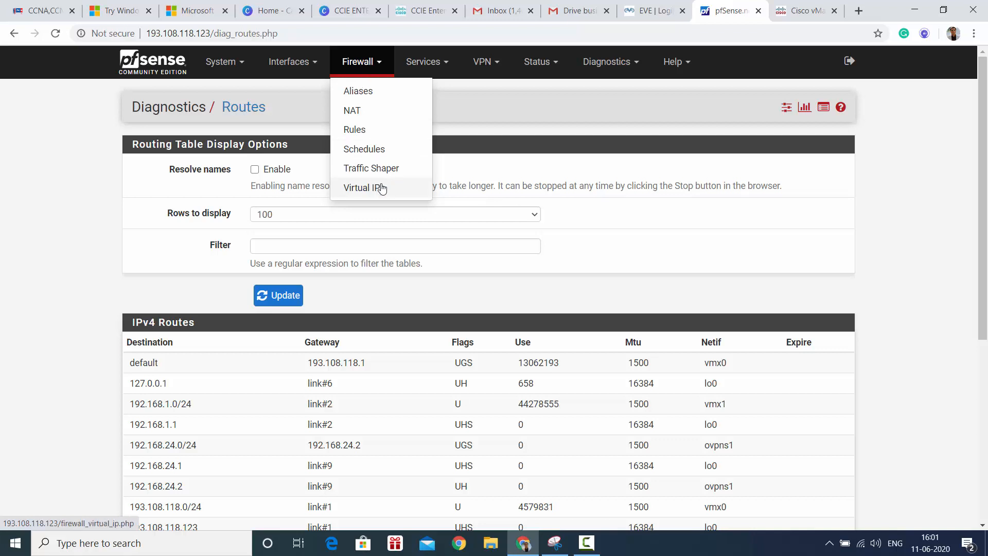
pyautogui.moveTo(384, 185)
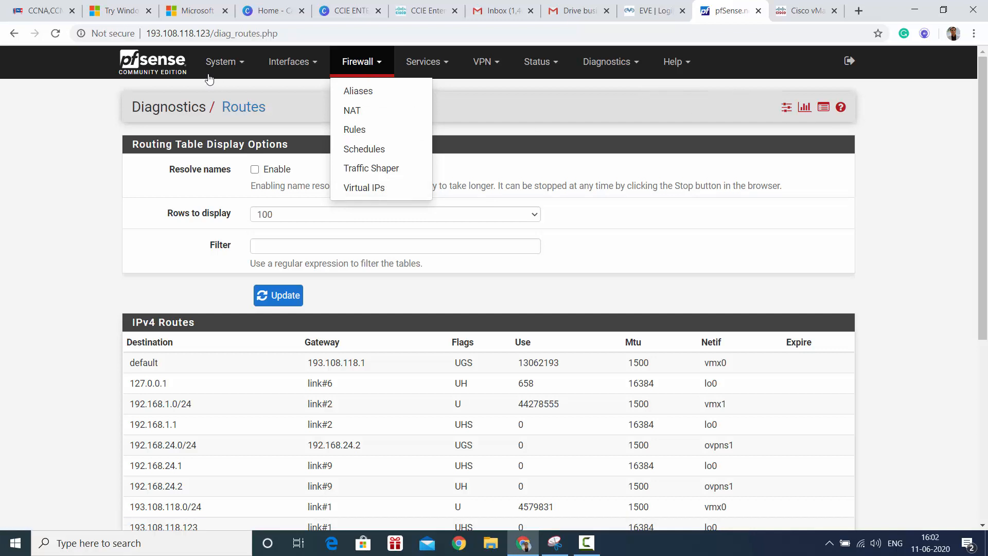
pyautogui.click(152, 61)
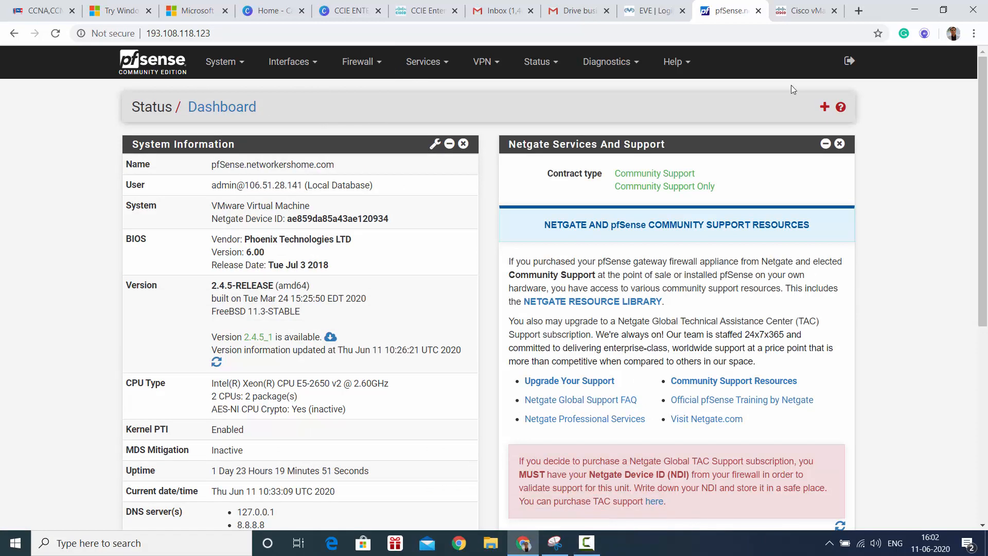
pyautogui.scroll(-3)
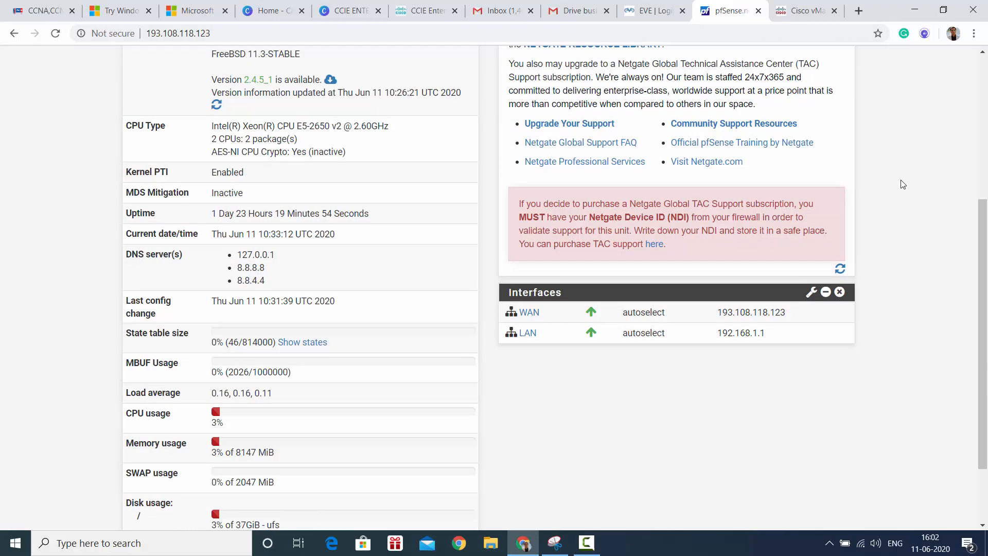
pyautogui.scroll(-3)
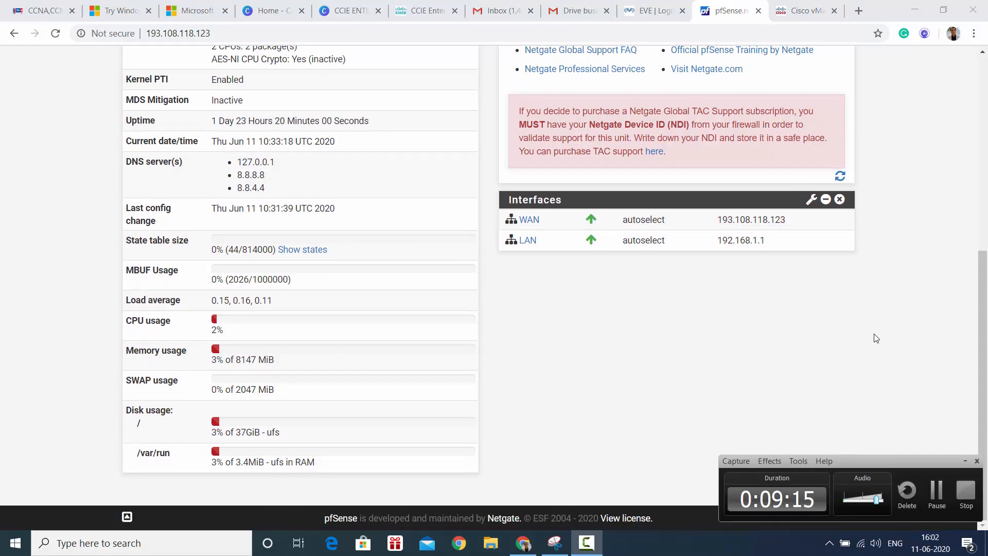
pyautogui.moveTo(968, 462)
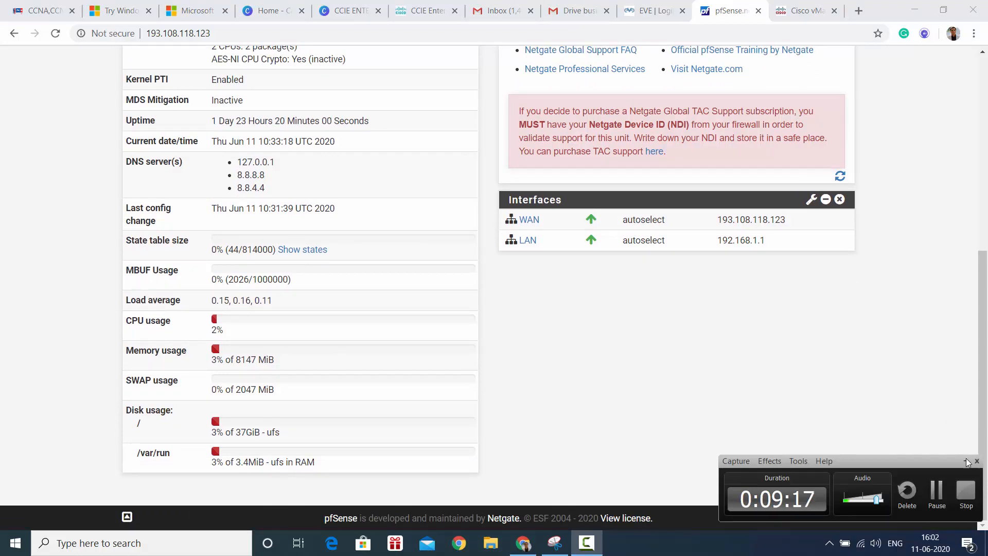